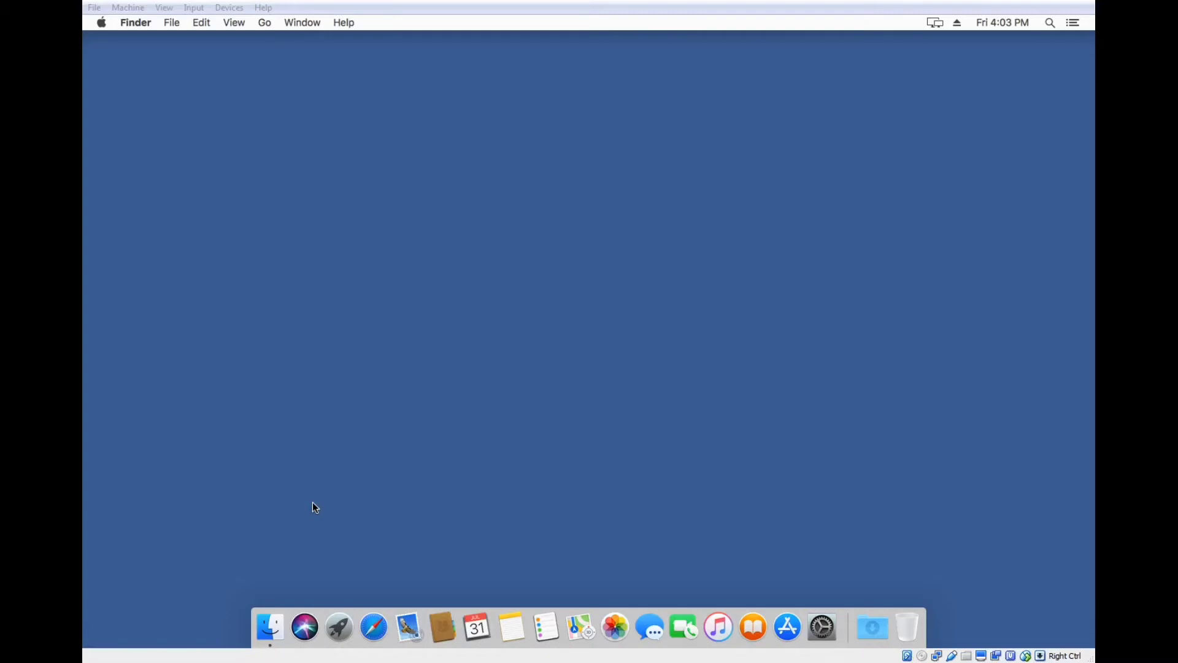
pyautogui.moveTo(516, 361)
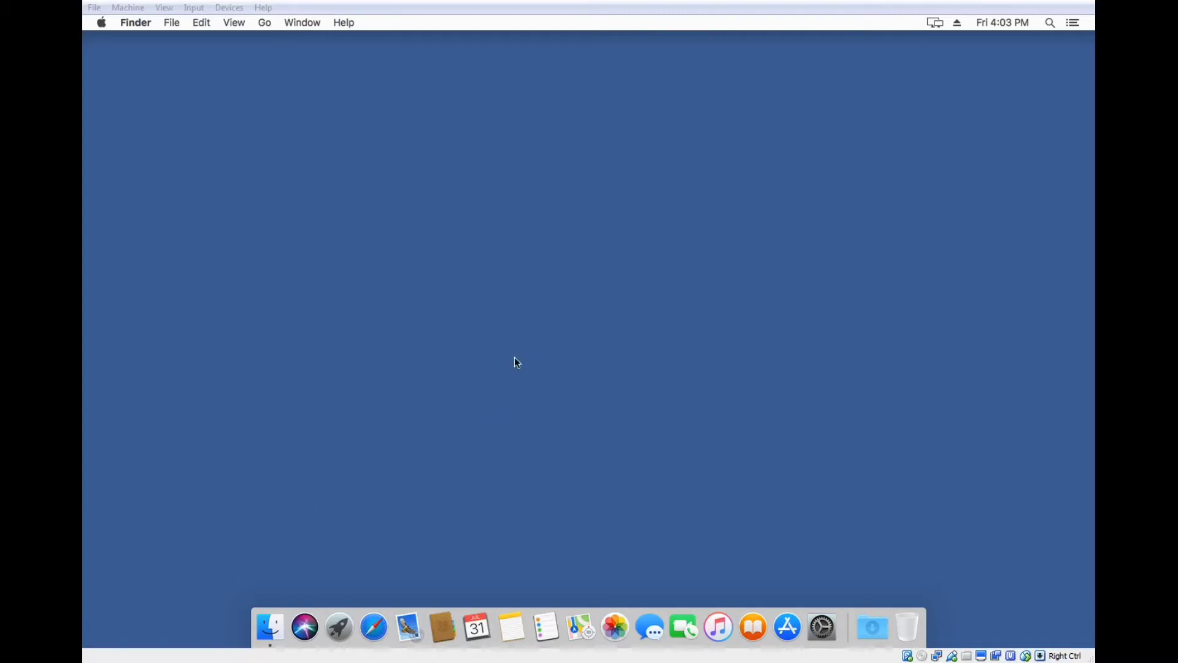
pyautogui.moveTo(548, 354)
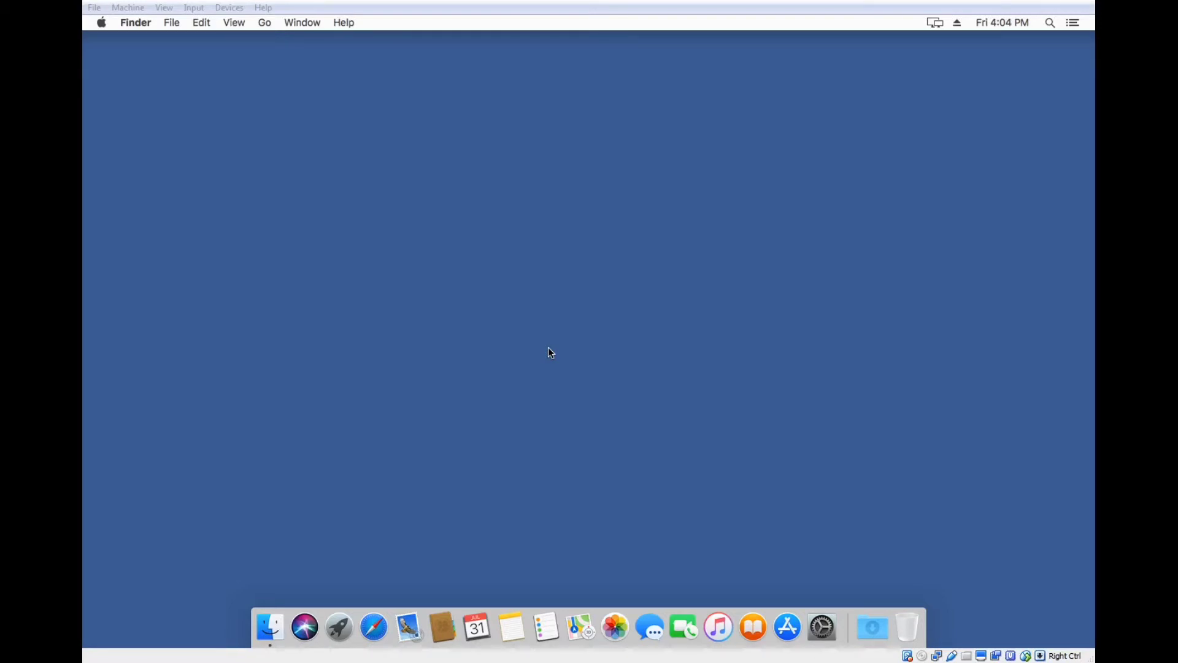
pyautogui.moveTo(571, 334)
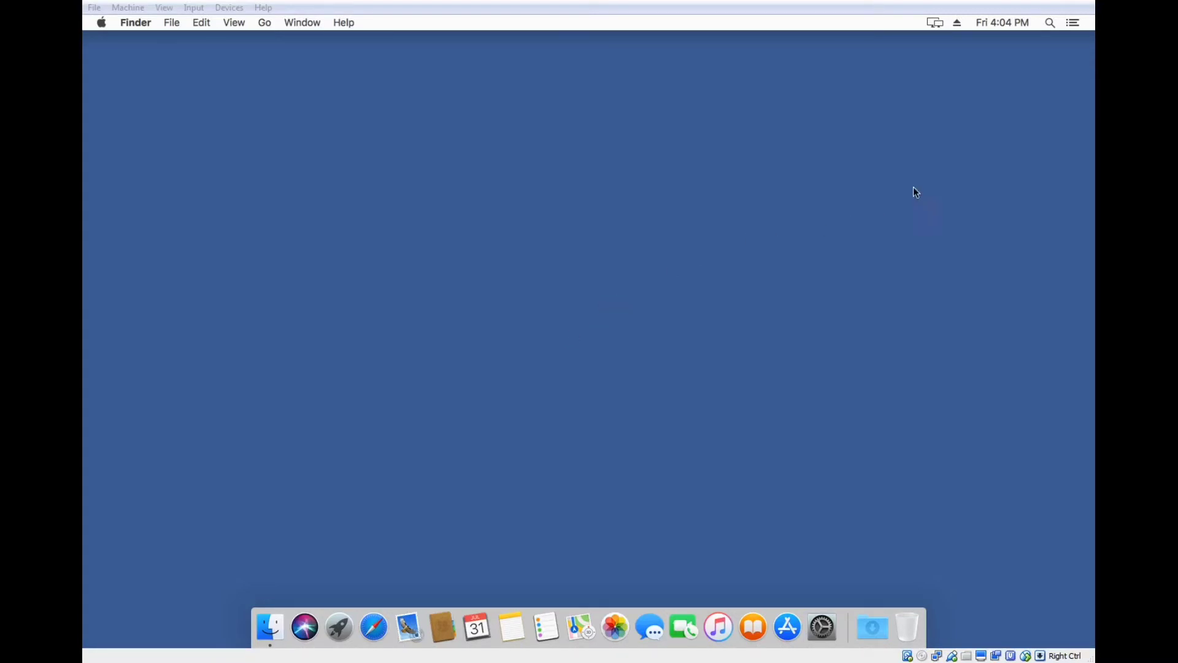
# Step: Launch Disk Utility via Spotlight search for 'disk Utility', then bring up a Finder window
pyautogui.click(1050, 22)
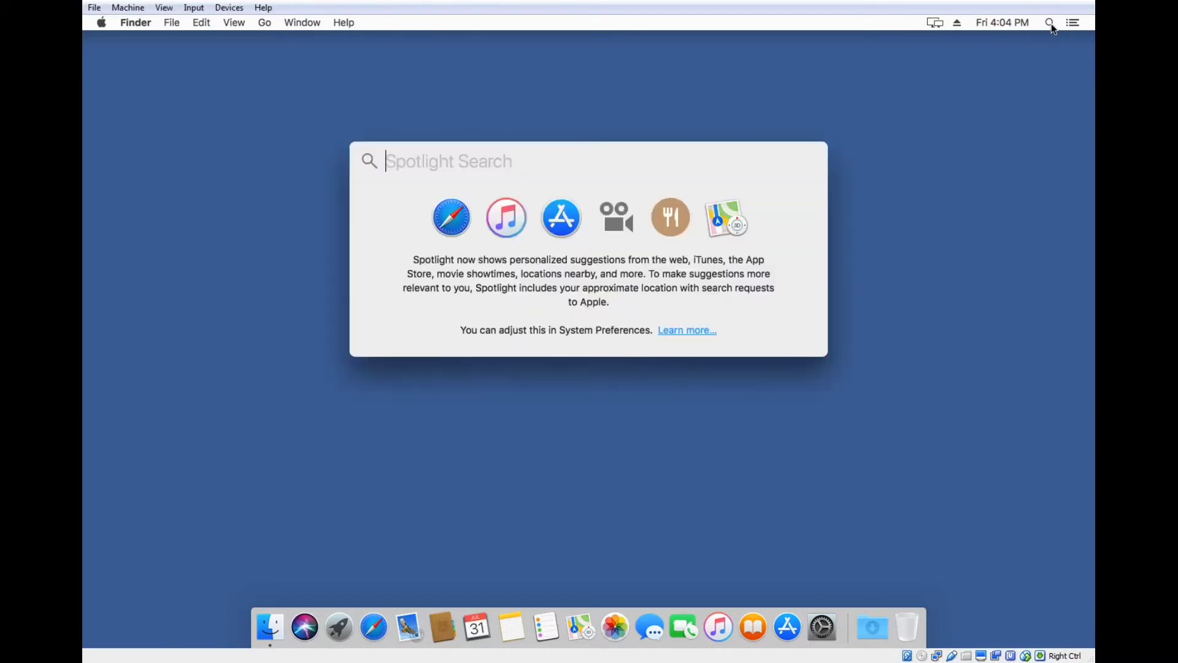
pyautogui.write('disk Utility')
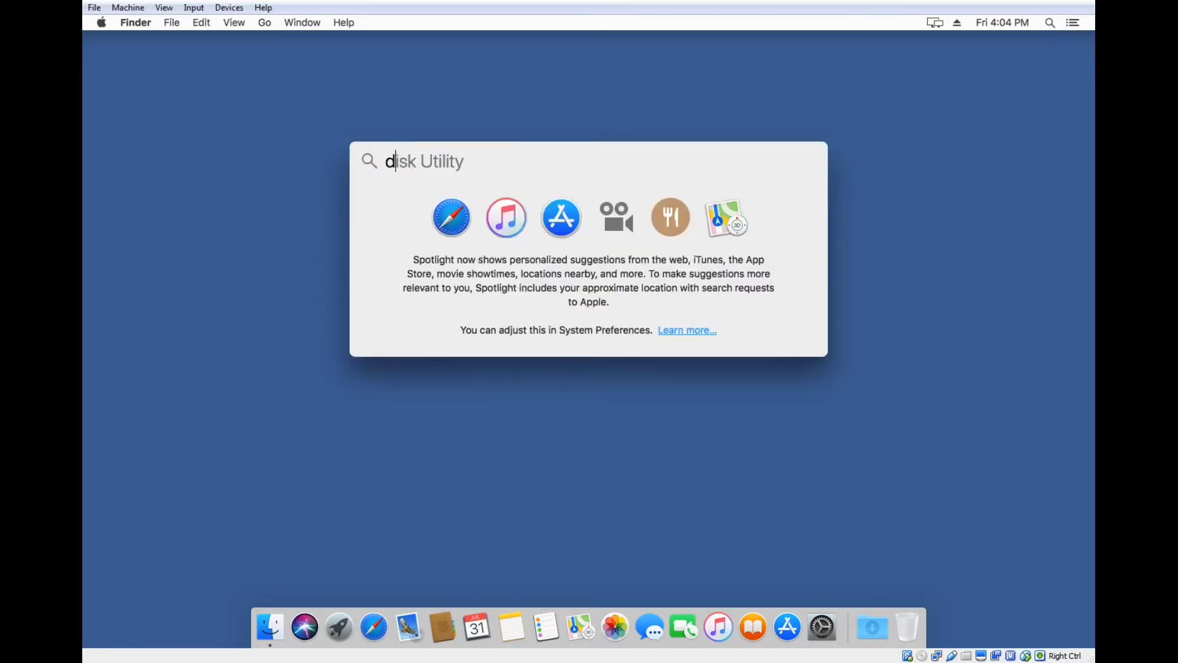
pyautogui.press('escape')
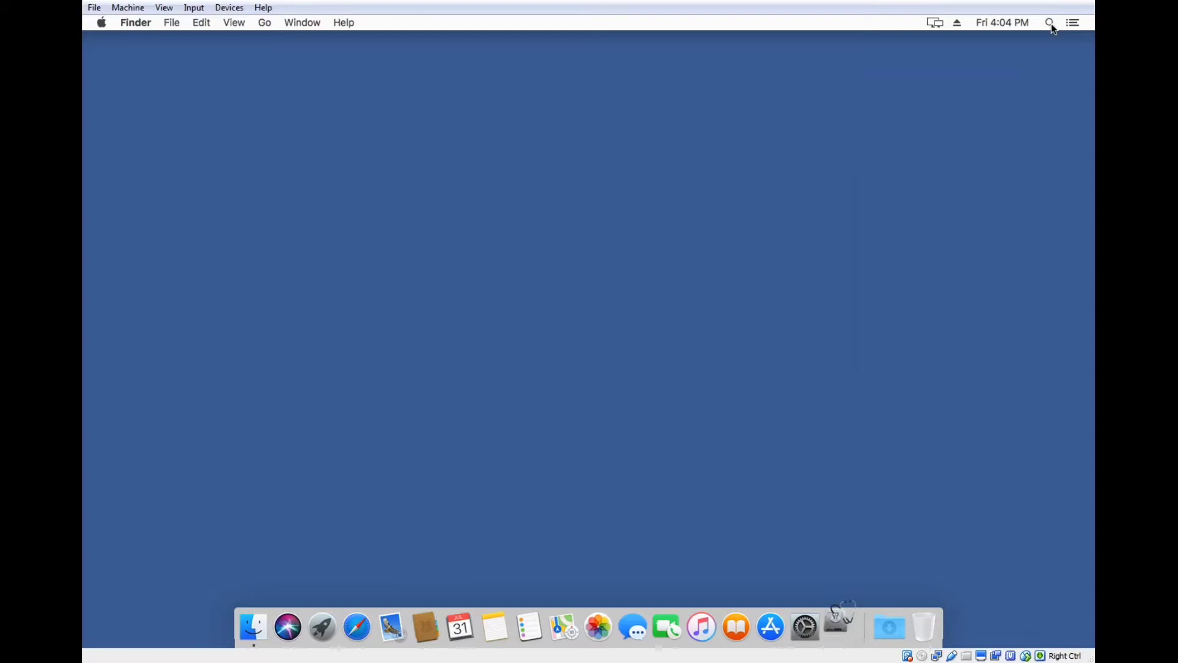
pyautogui.click(836, 625)
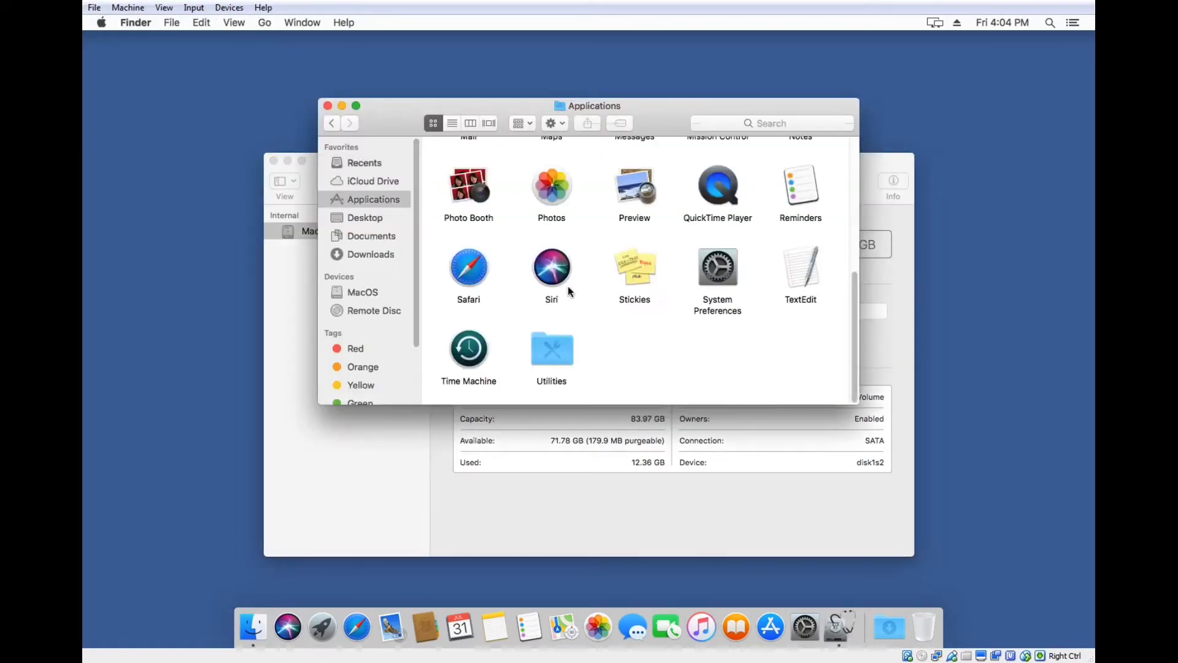
# Step: Browse into the Utilities folder, then close Finder to leave Disk Utility's MacOS volume details in front
pyautogui.doubleClick(551, 347)
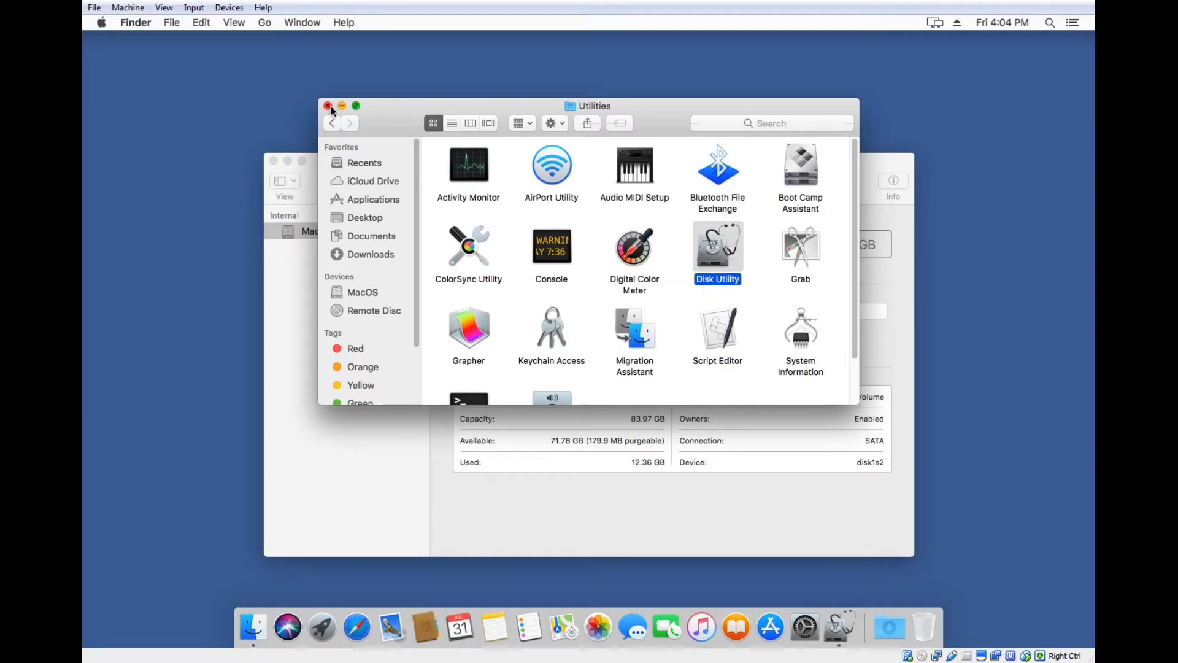
pyautogui.click(328, 105)
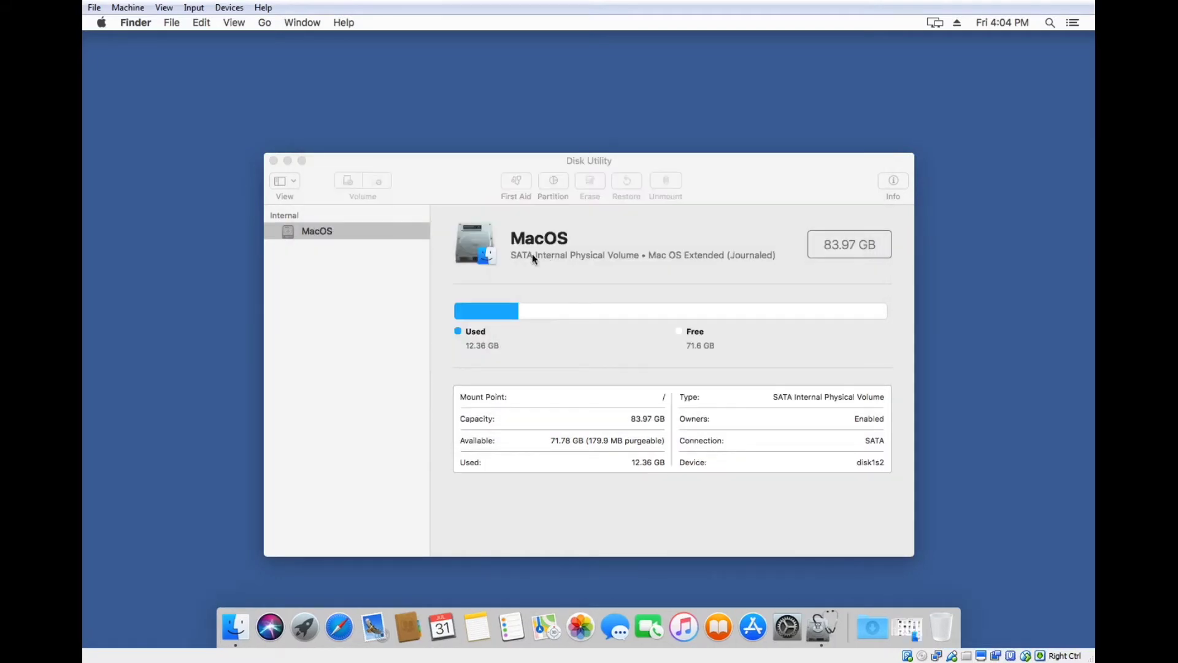
pyautogui.moveTo(476, 278)
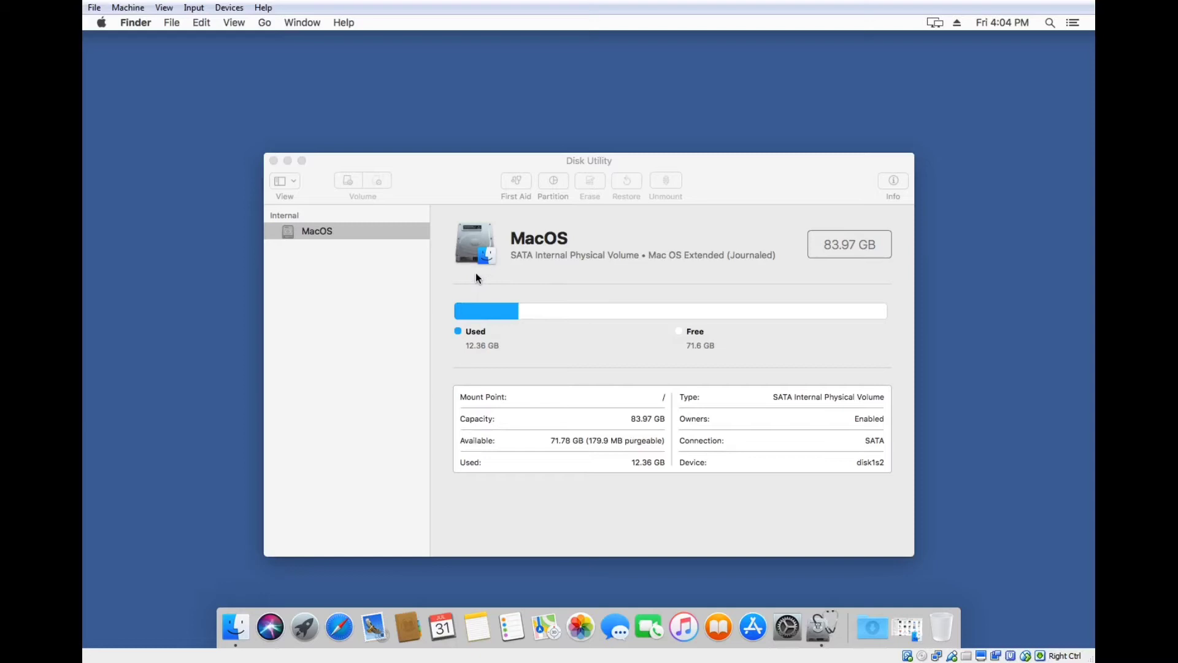
pyautogui.moveTo(510, 373)
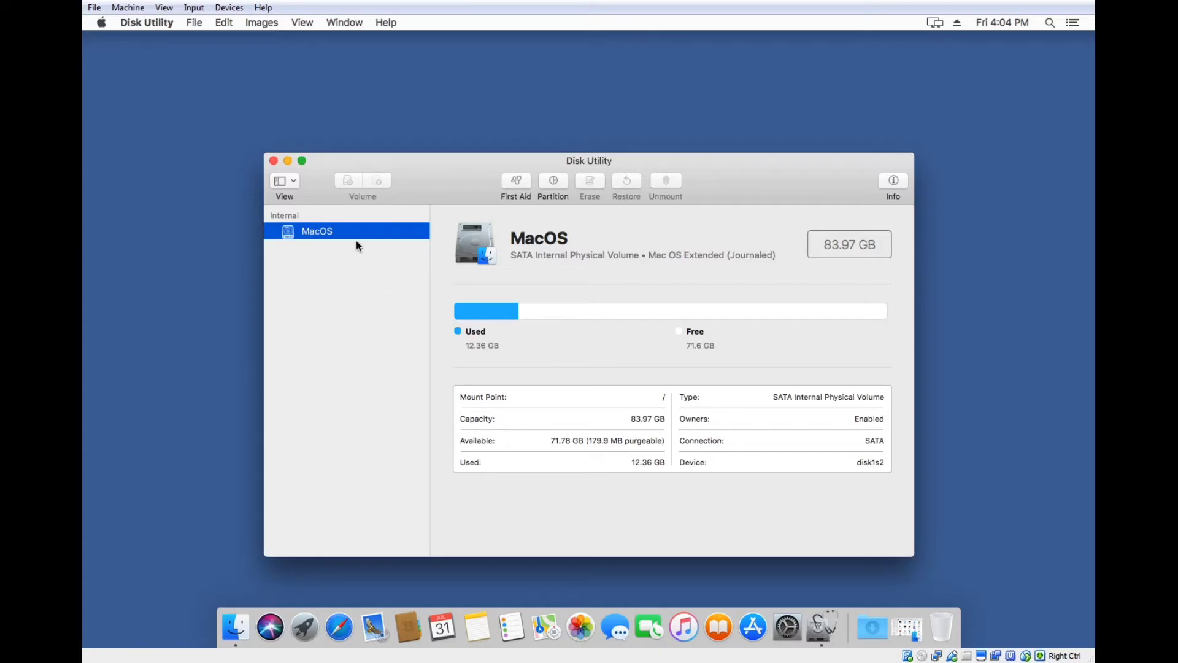
pyautogui.moveTo(272, 159)
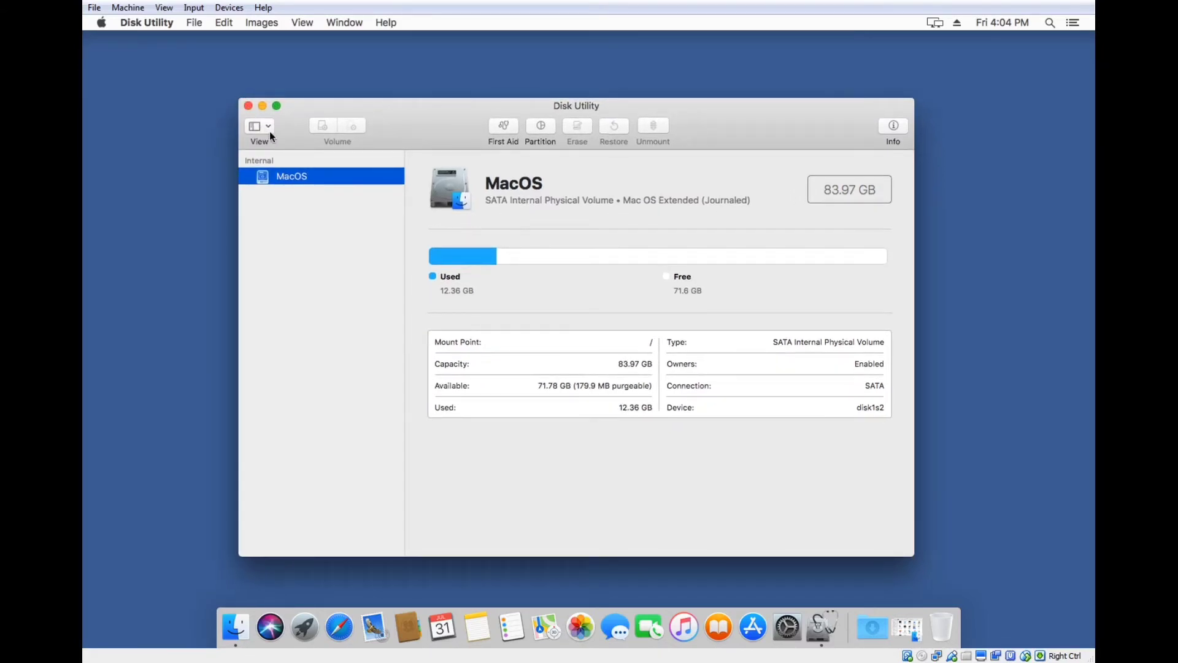
# Step: Switch the sidebar to Show All Devices, glance at the first VBOX HARDDISK Media, return to MacOS
pyautogui.click(259, 125)
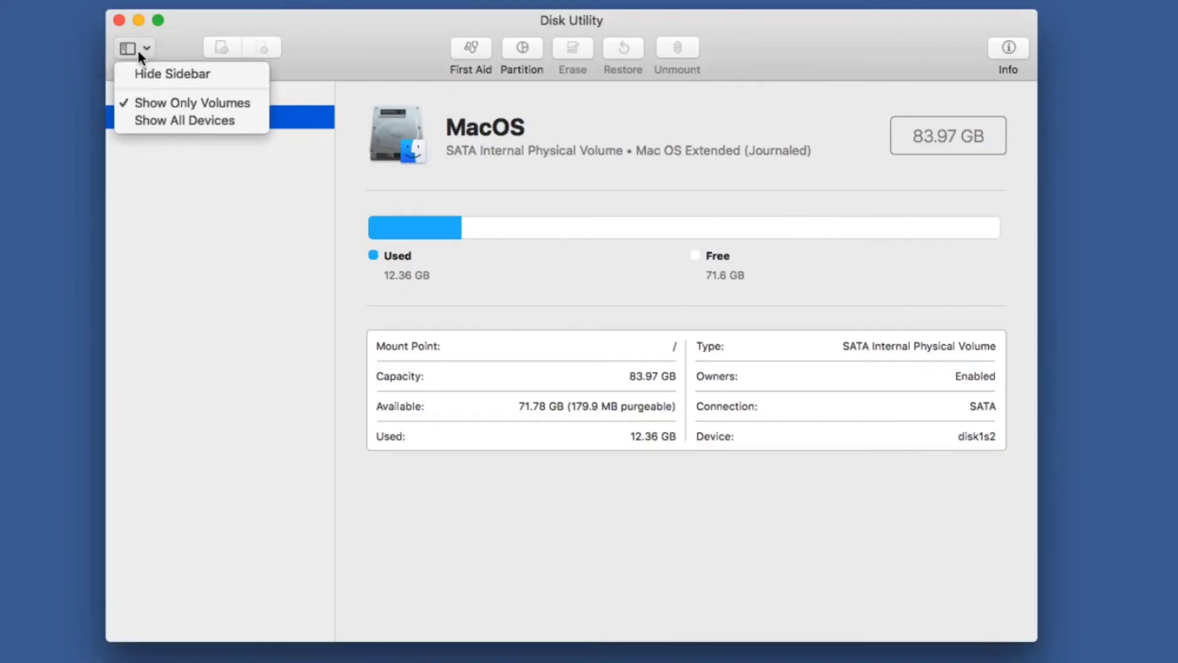
pyautogui.moveTo(184, 121)
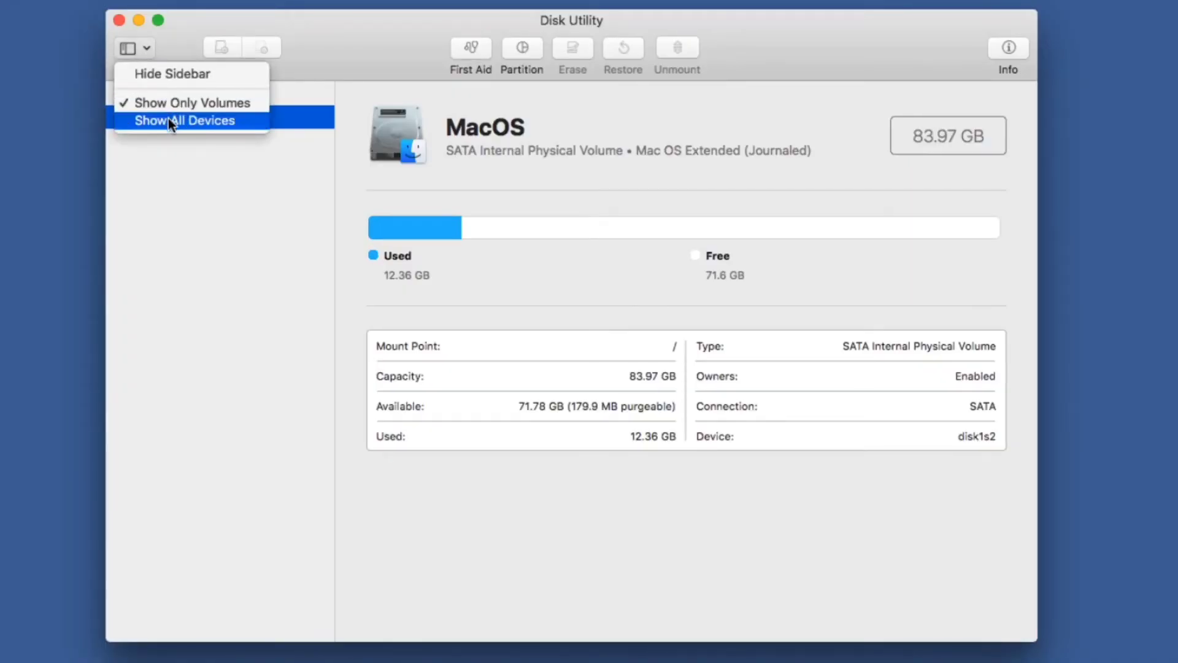
pyautogui.click(184, 120)
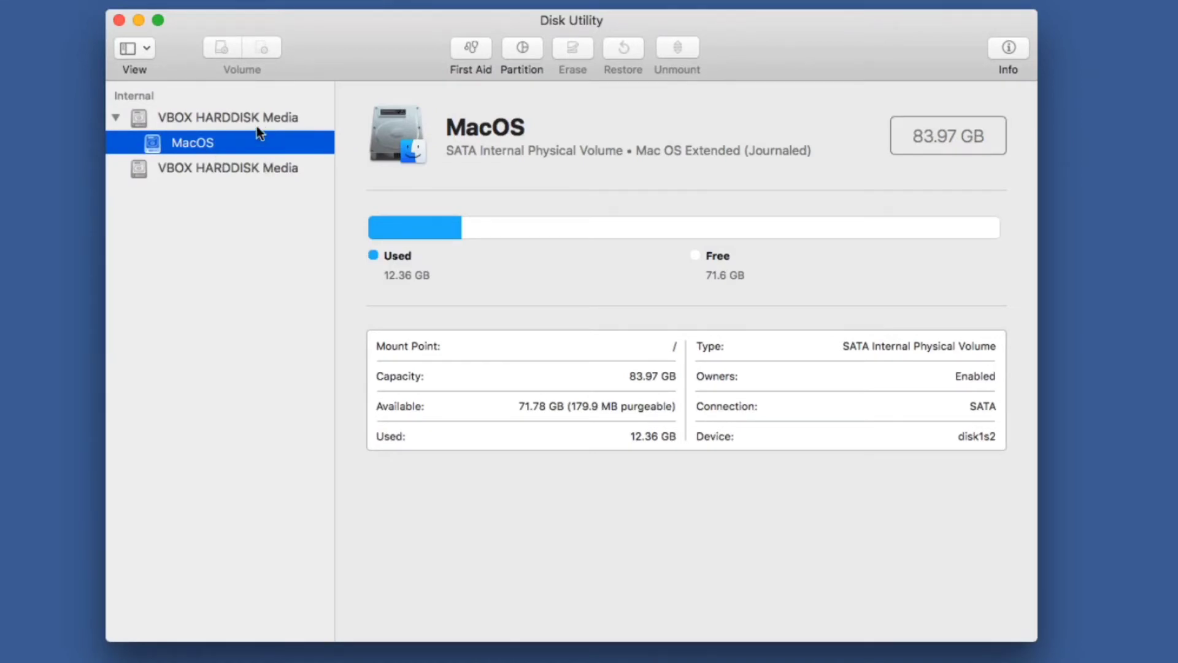
pyautogui.click(228, 117)
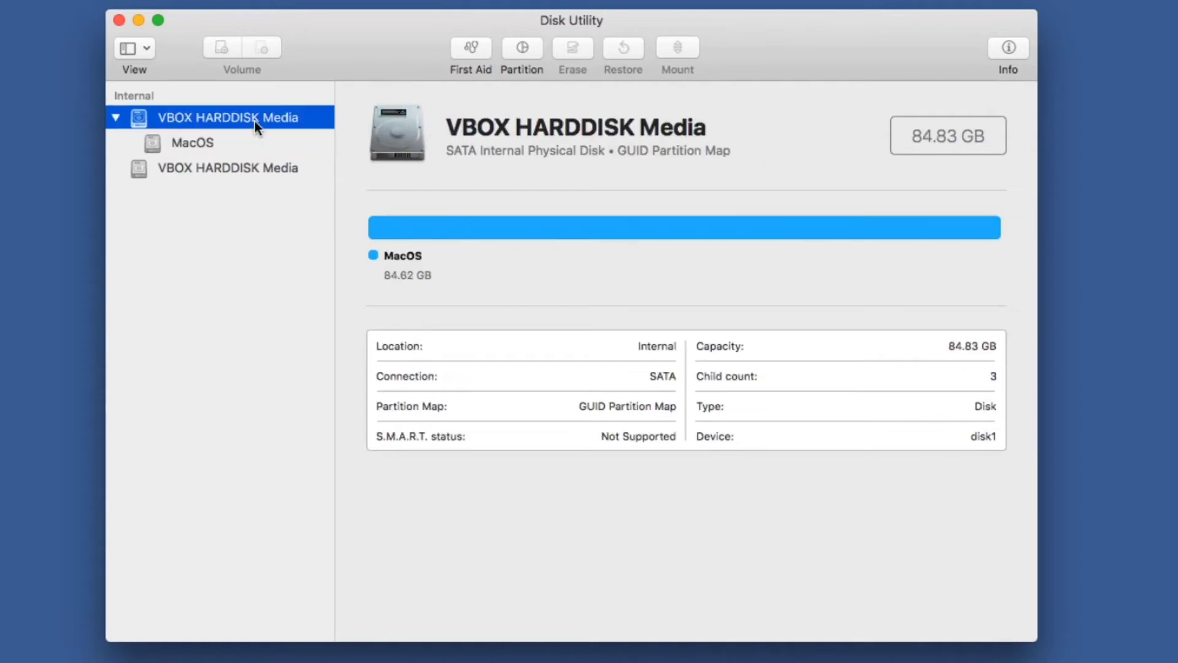
pyautogui.click(191, 143)
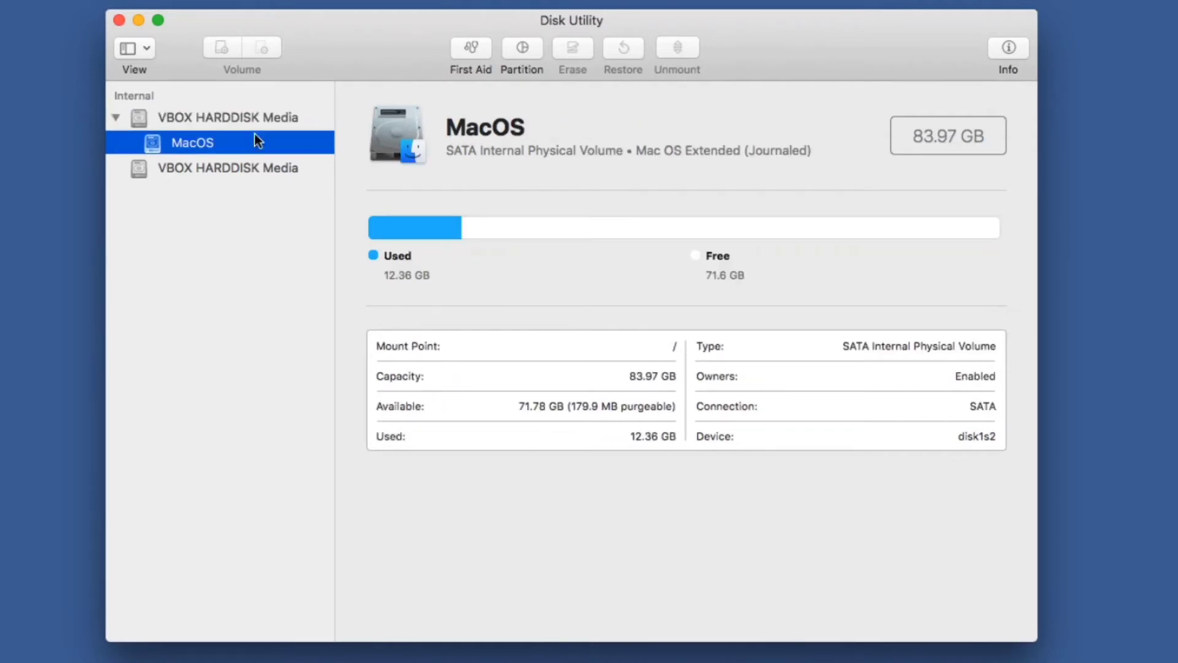
pyautogui.moveTo(231, 145)
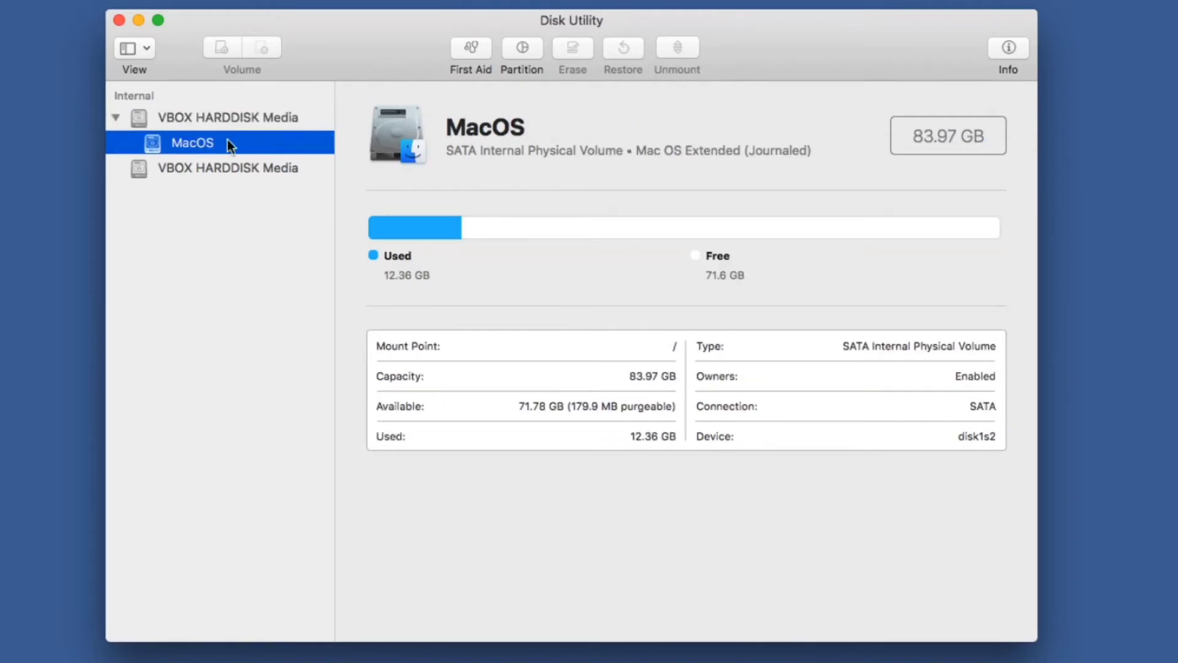
pyautogui.moveTo(219, 175)
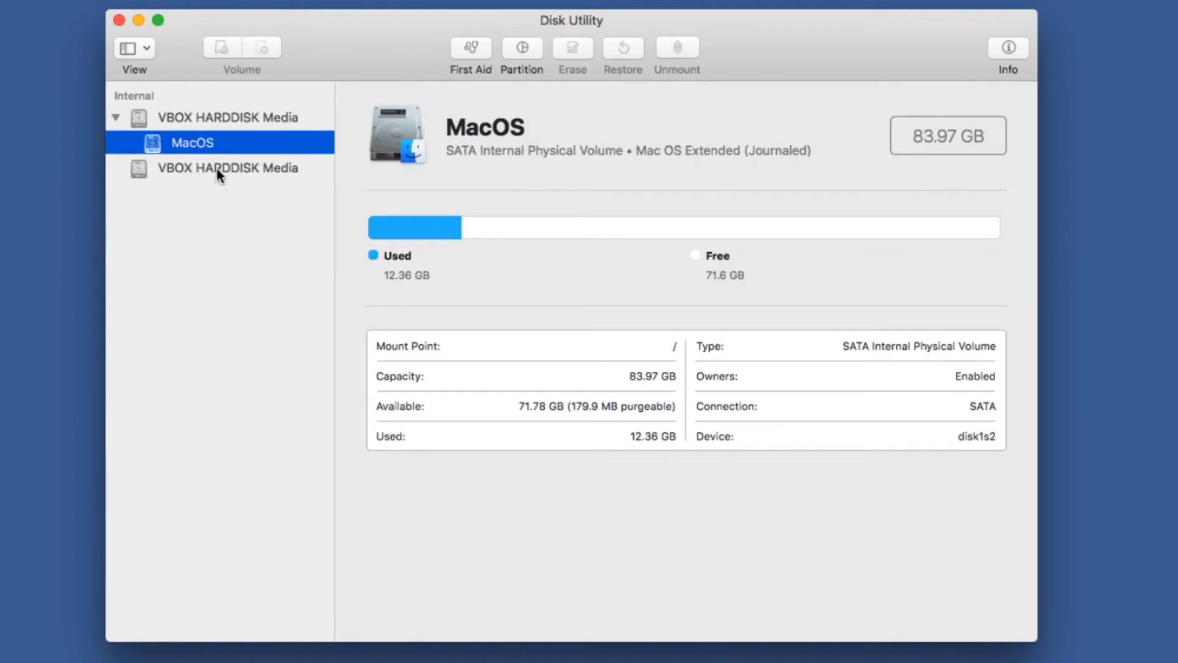
pyautogui.moveTo(200, 178)
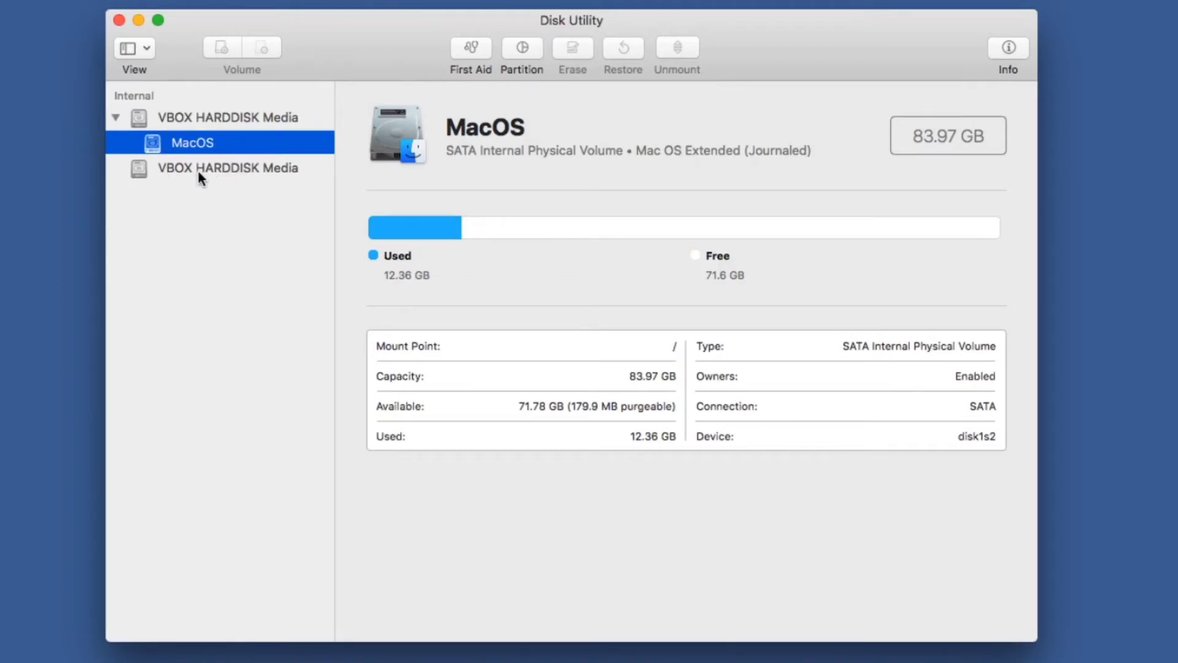
# Step: Select the second VBOX HARDDISK Media and highlight its Uninitialized 8.59 GB status
pyautogui.click(228, 168)
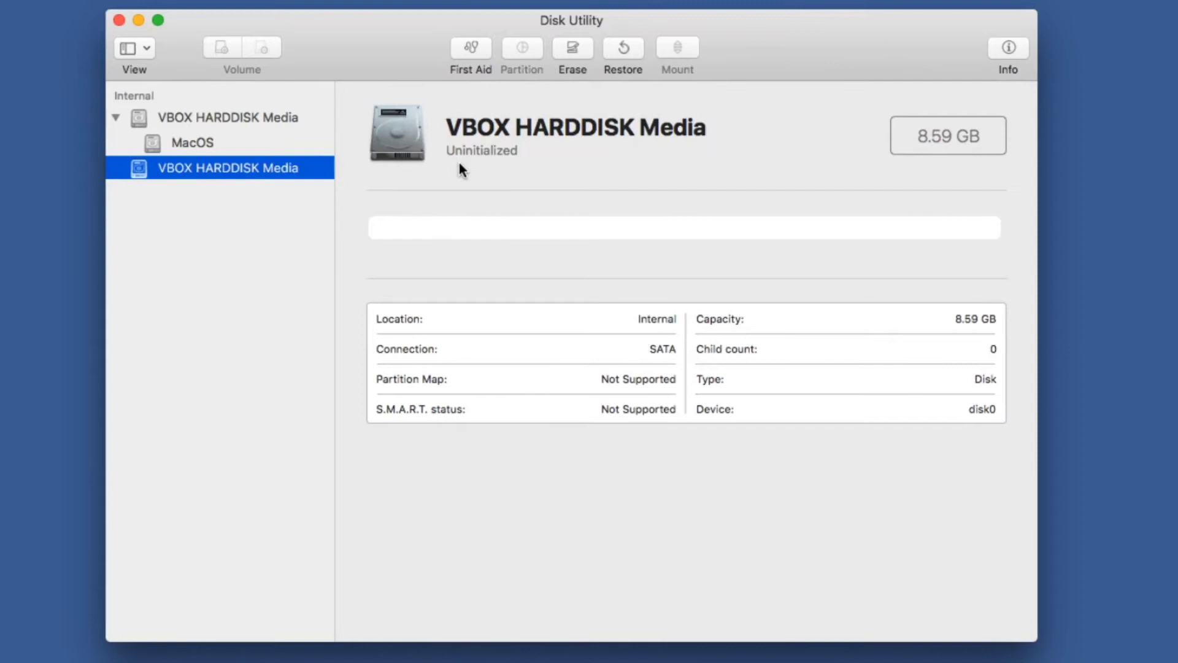
pyautogui.doubleClick(481, 150)
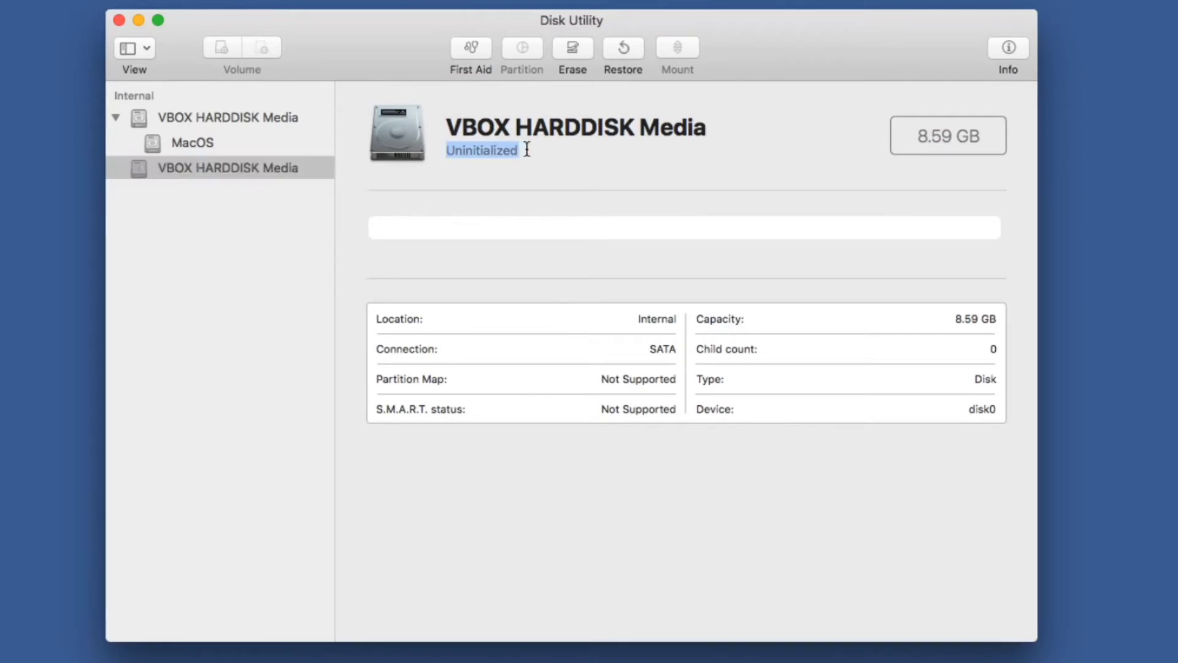
pyautogui.moveTo(441, 131)
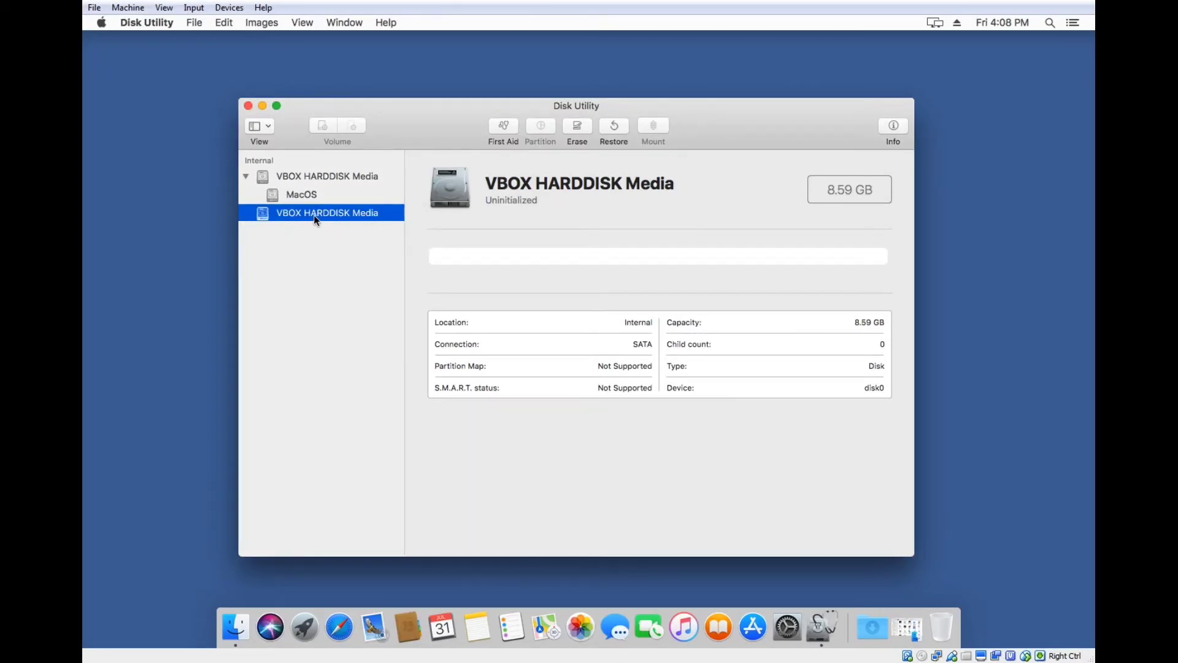
# Step: Start Erase… from the Edit menu for the uninitialized disk, after glancing at the View menu
pyautogui.click(302, 22)
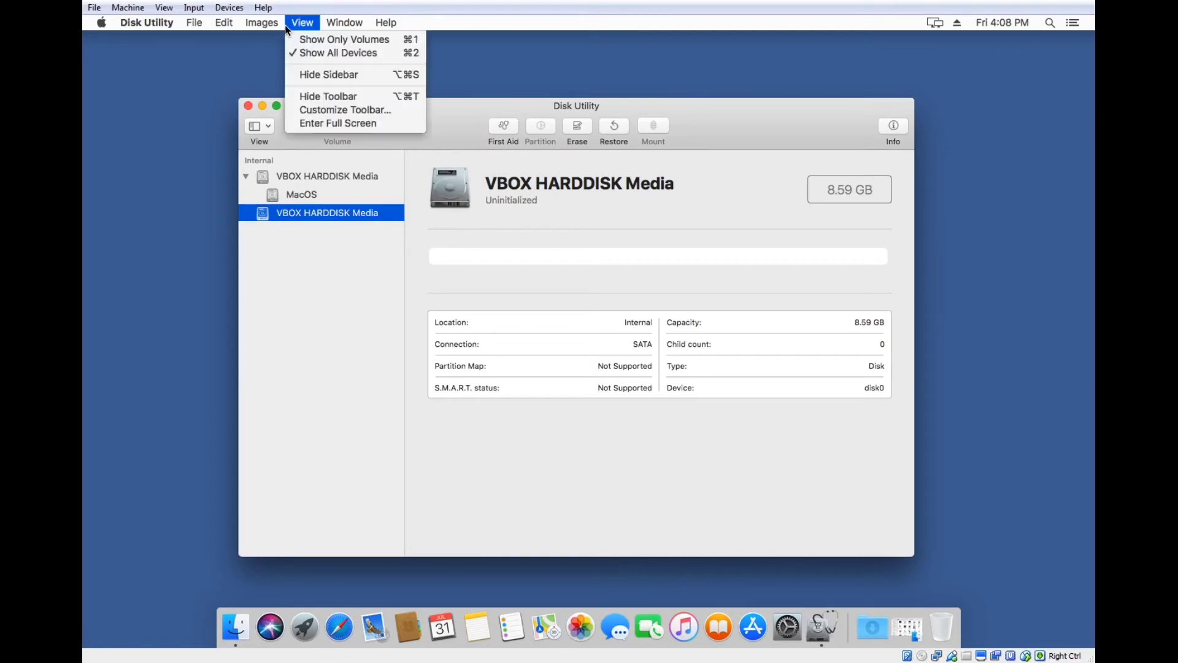
pyautogui.click(223, 23)
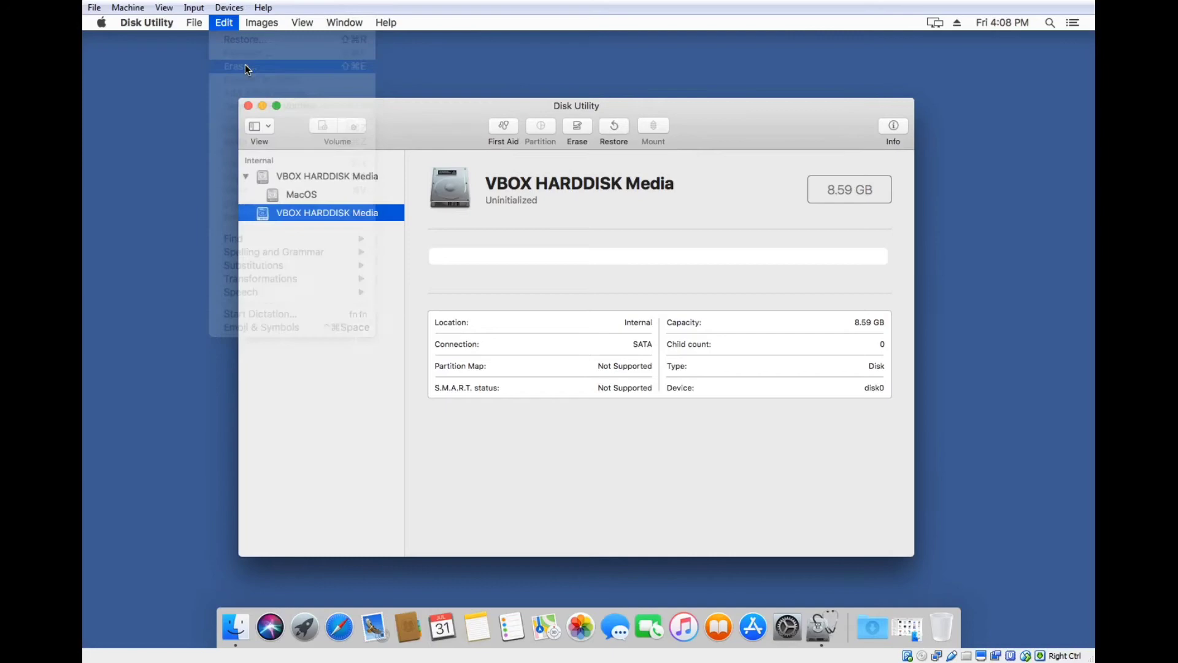
pyautogui.click(235, 66)
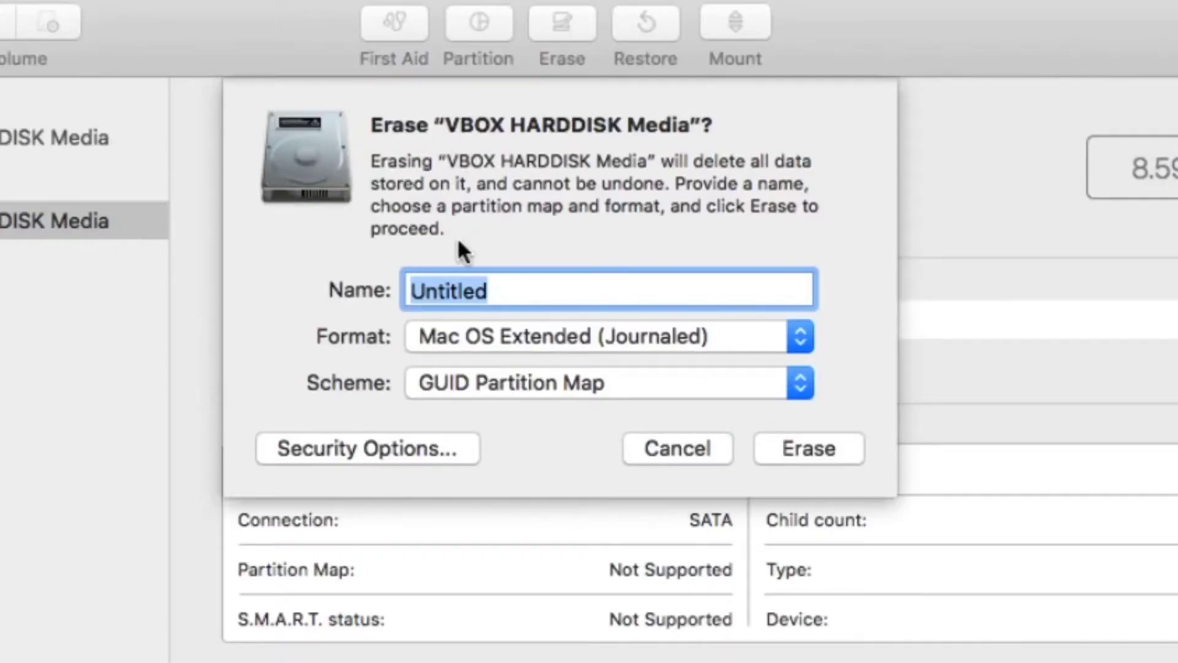
# Step: Name the volume drive_b, keep Mac OS Extended (Journaled) format, and erase the disk
pyautogui.write('d')
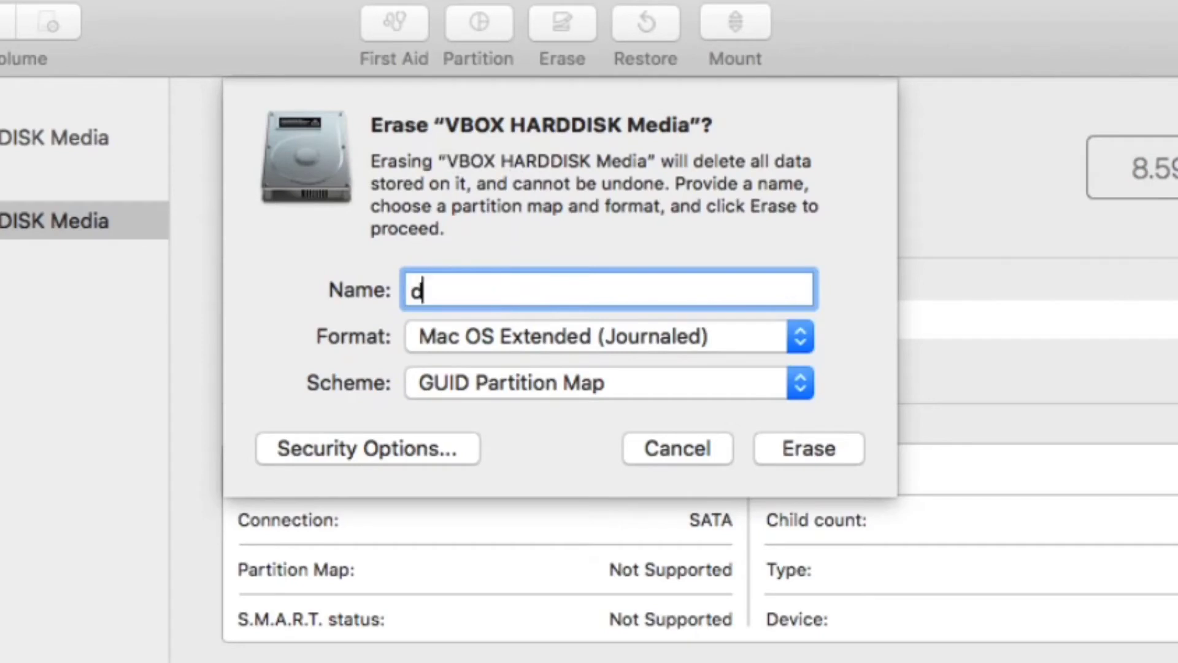
pyautogui.write('rive_b')
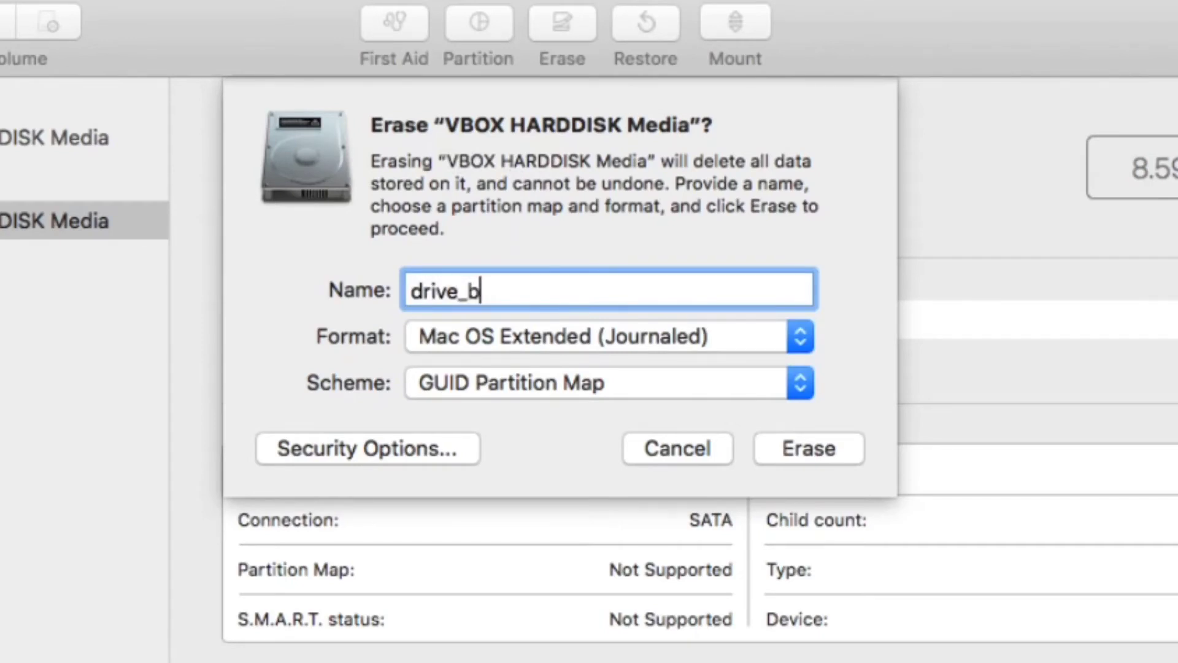
pyautogui.click(799, 336)
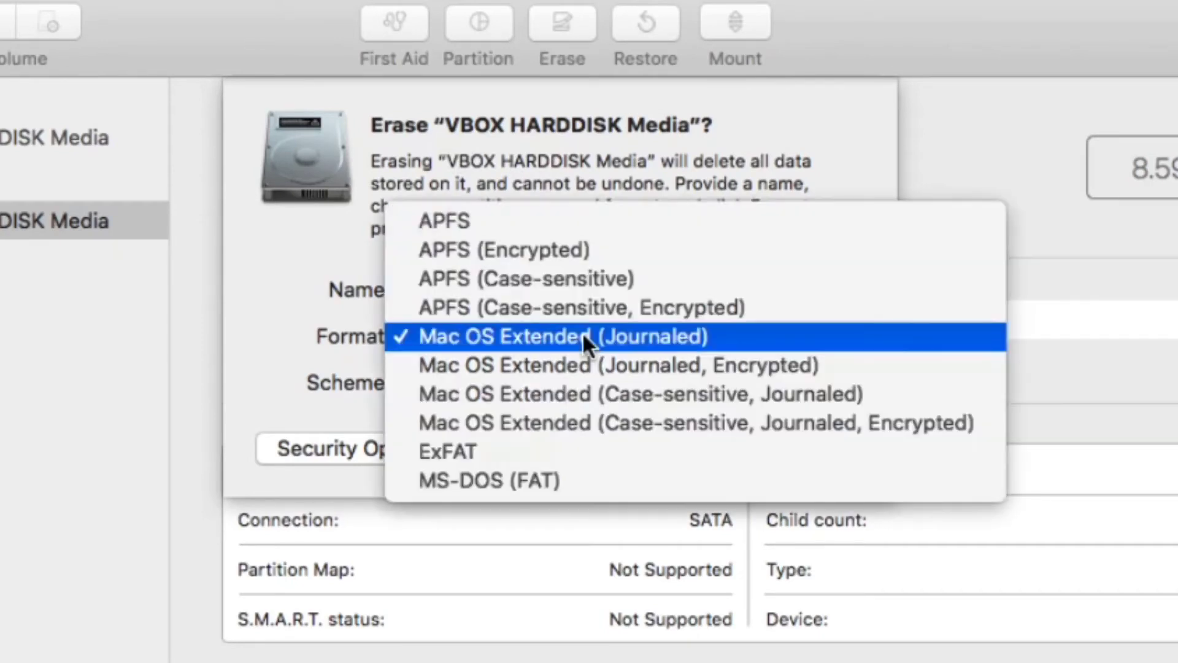
pyautogui.moveTo(586, 364)
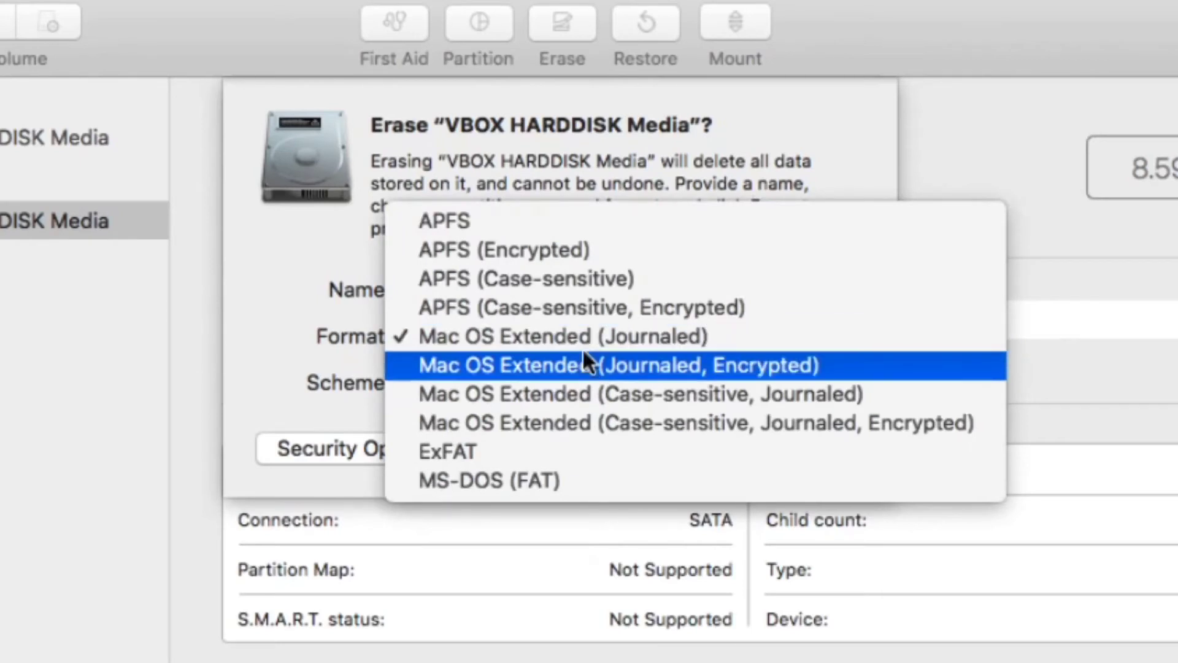
pyautogui.moveTo(489, 479)
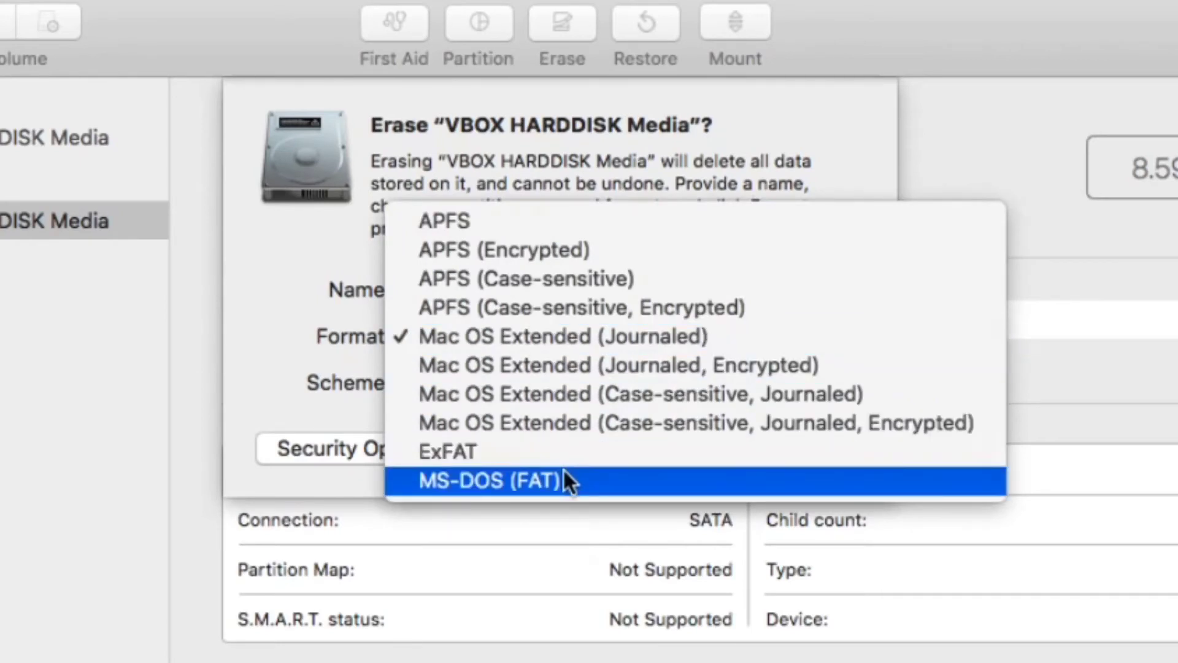
pyautogui.moveTo(612, 384)
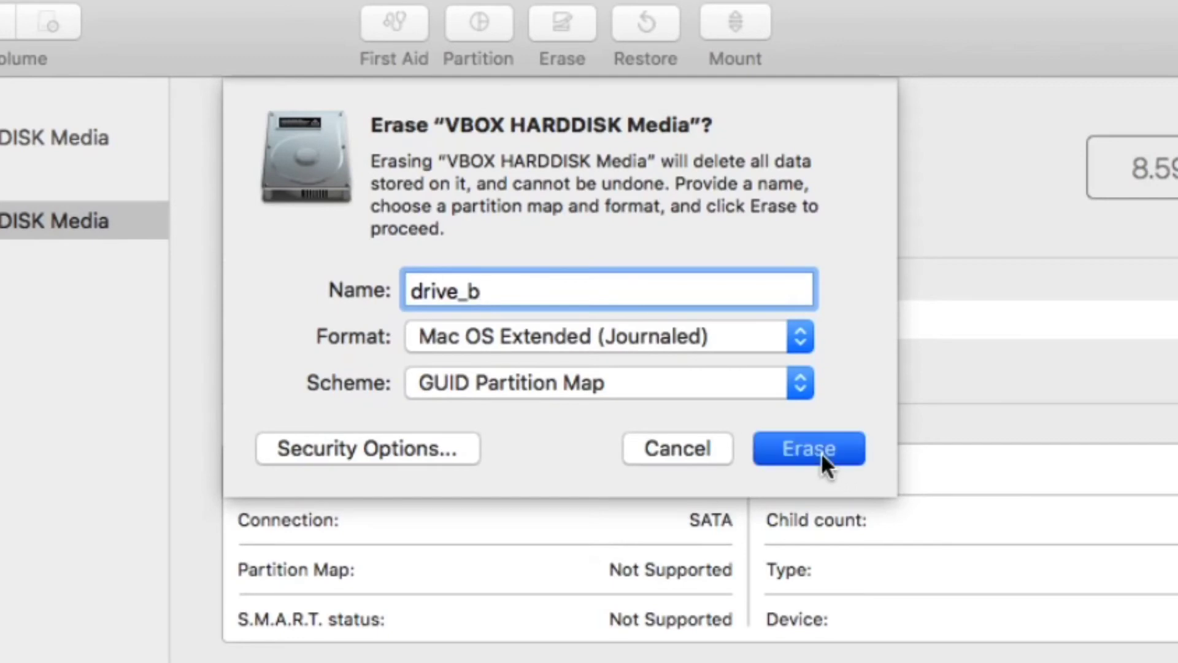
pyautogui.click(807, 447)
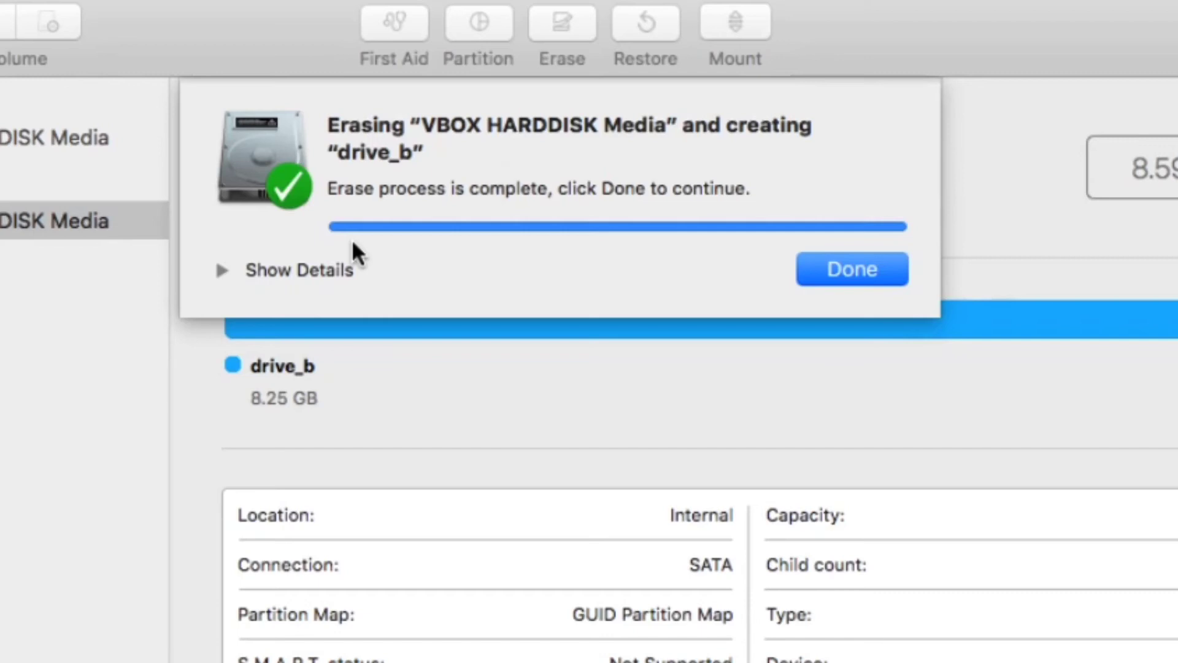
# Step: Dismiss the erase-complete sheet, leaving drive_b listed under the VBOX HARDDISK Media
pyautogui.click(852, 269)
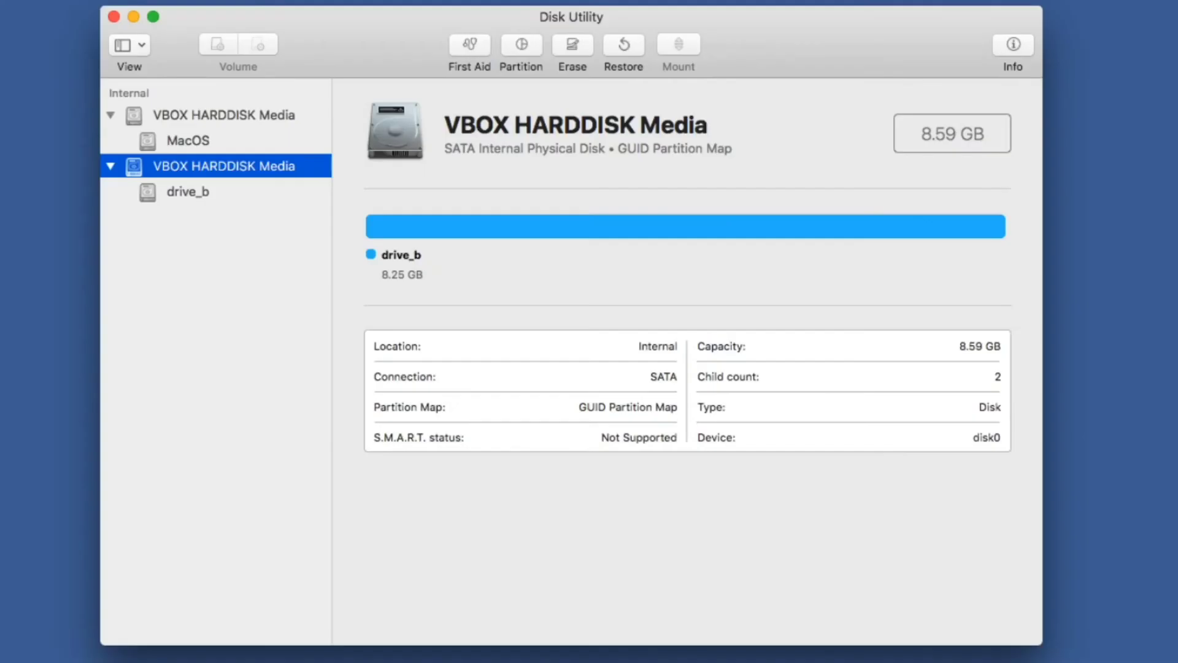
pyautogui.moveTo(286, 505)
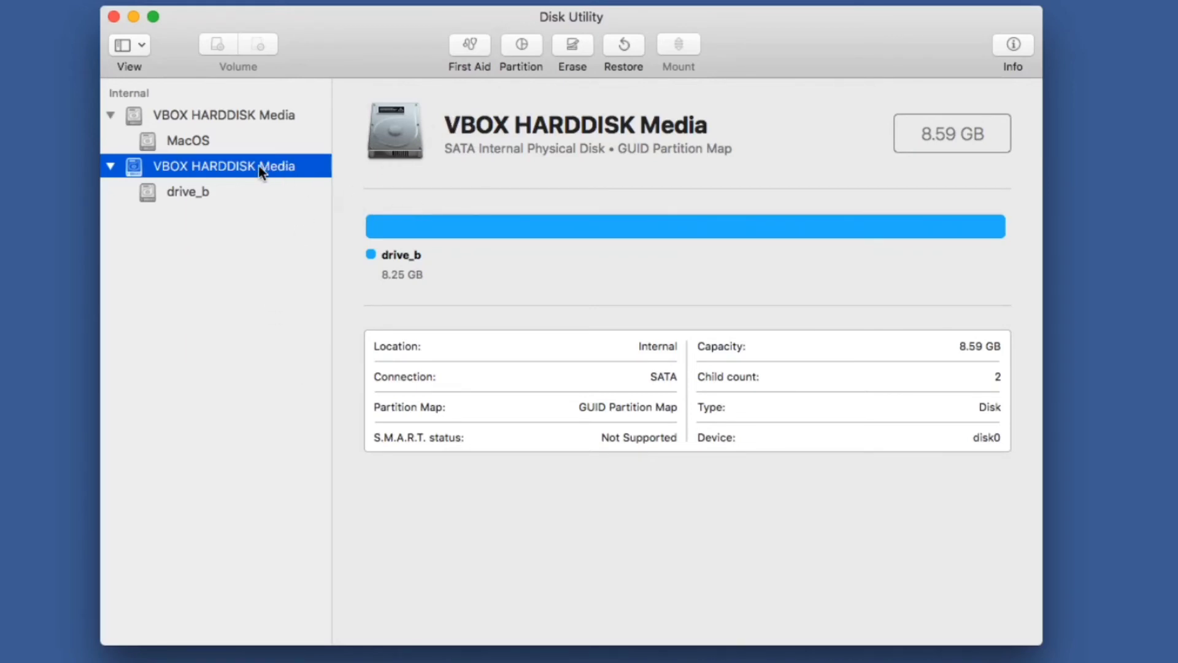
pyautogui.moveTo(526, 49)
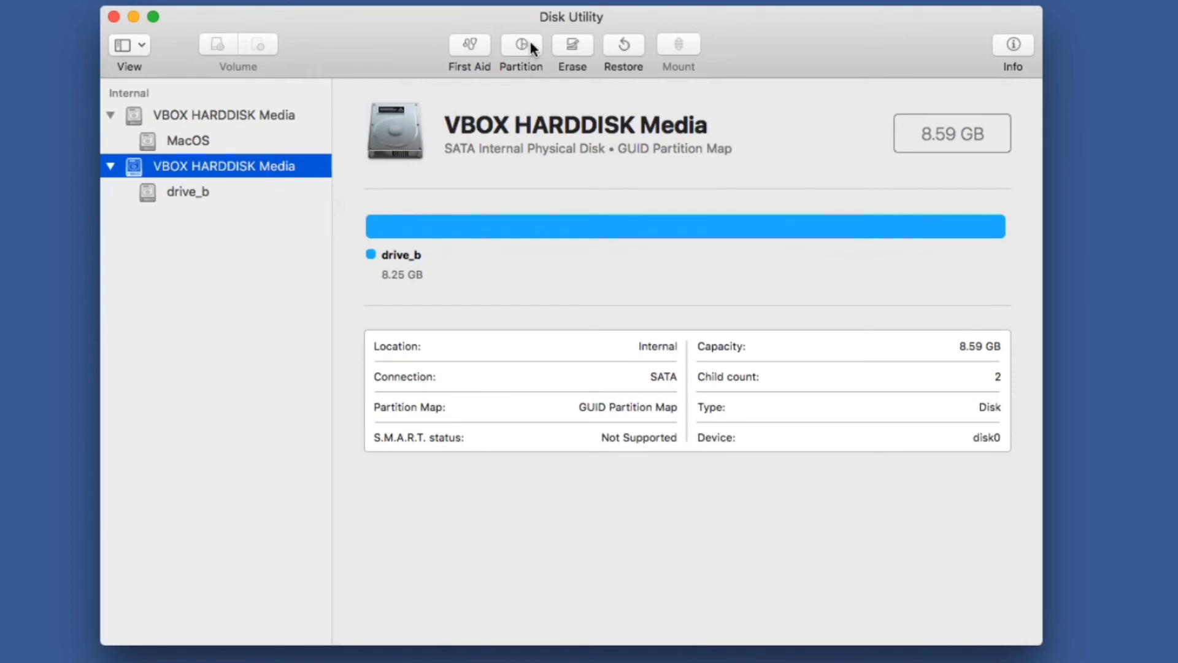
# Step: Add a partition and drag the divider to Untitled 3.23 GB and drive_b 5.01 GB, then apply
pyautogui.click(520, 45)
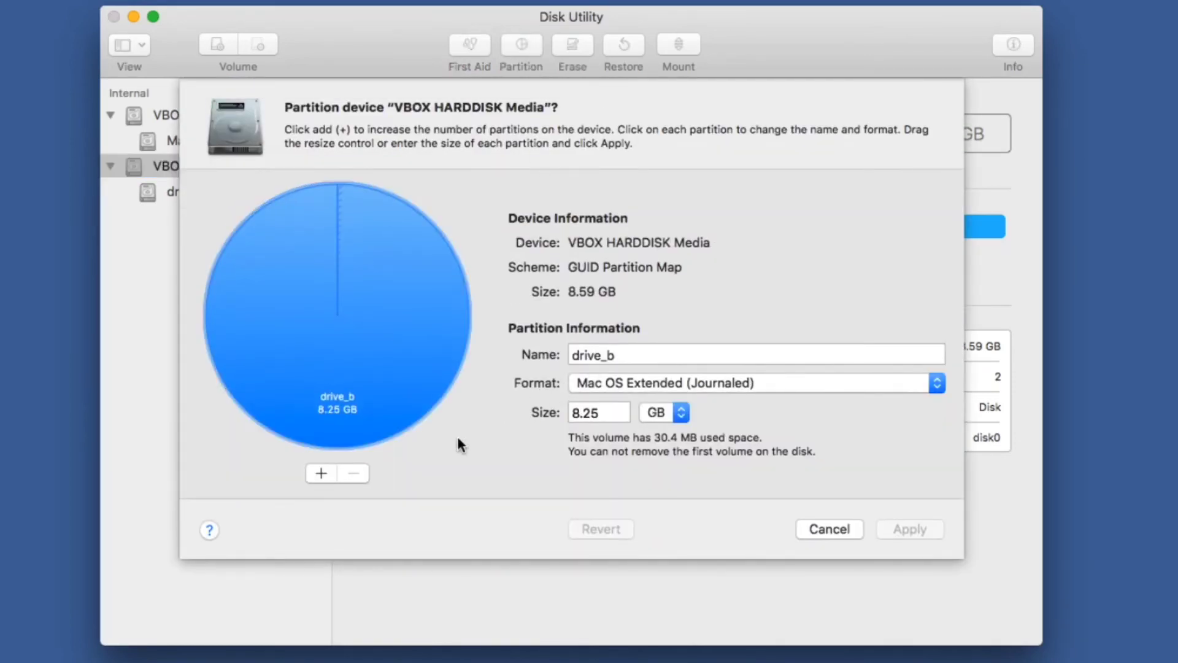
pyautogui.click(320, 472)
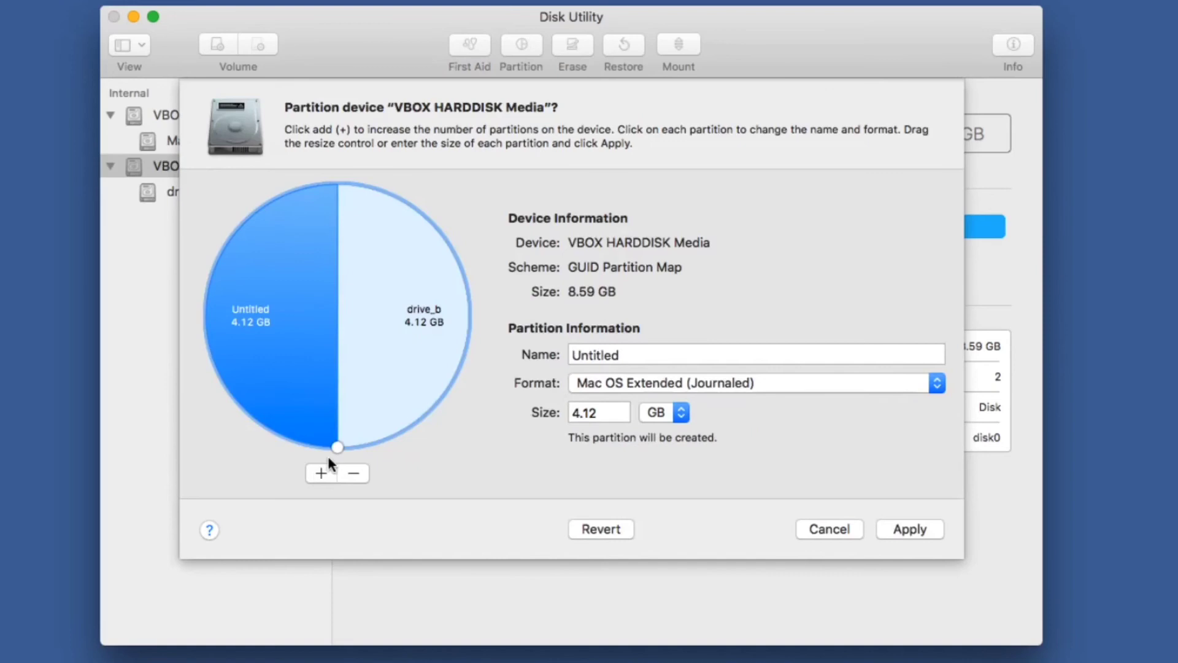
pyautogui.moveTo(337, 447); pyautogui.dragTo(430, 221)
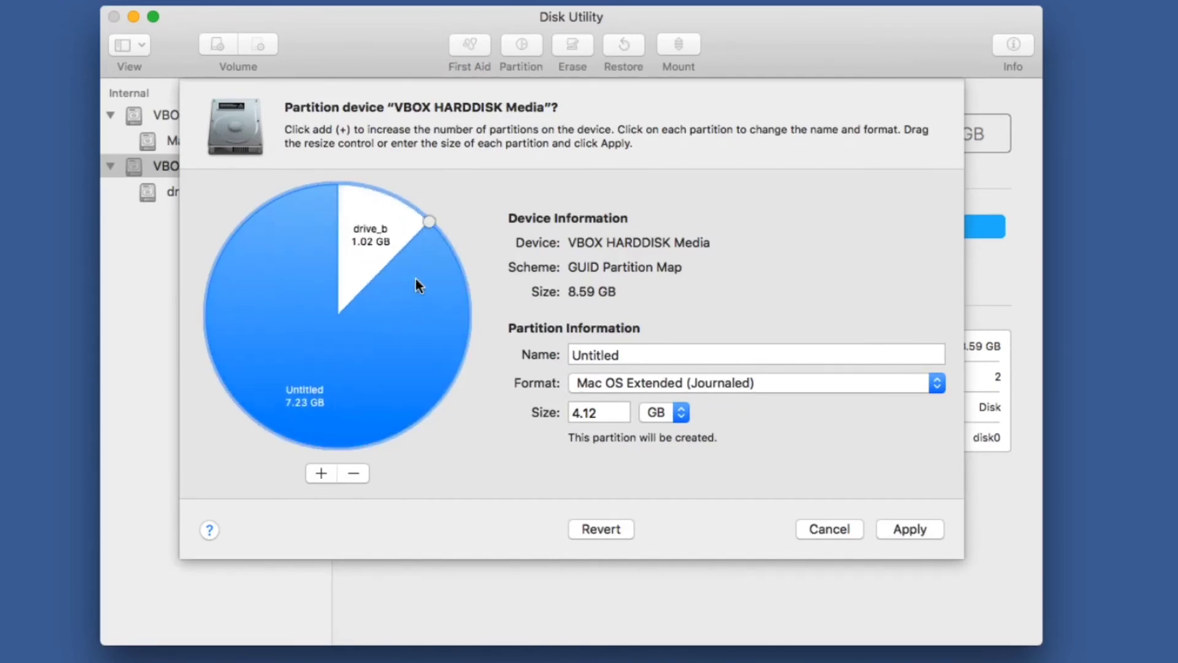
pyautogui.moveTo(430, 221); pyautogui.dragTo(467, 339)
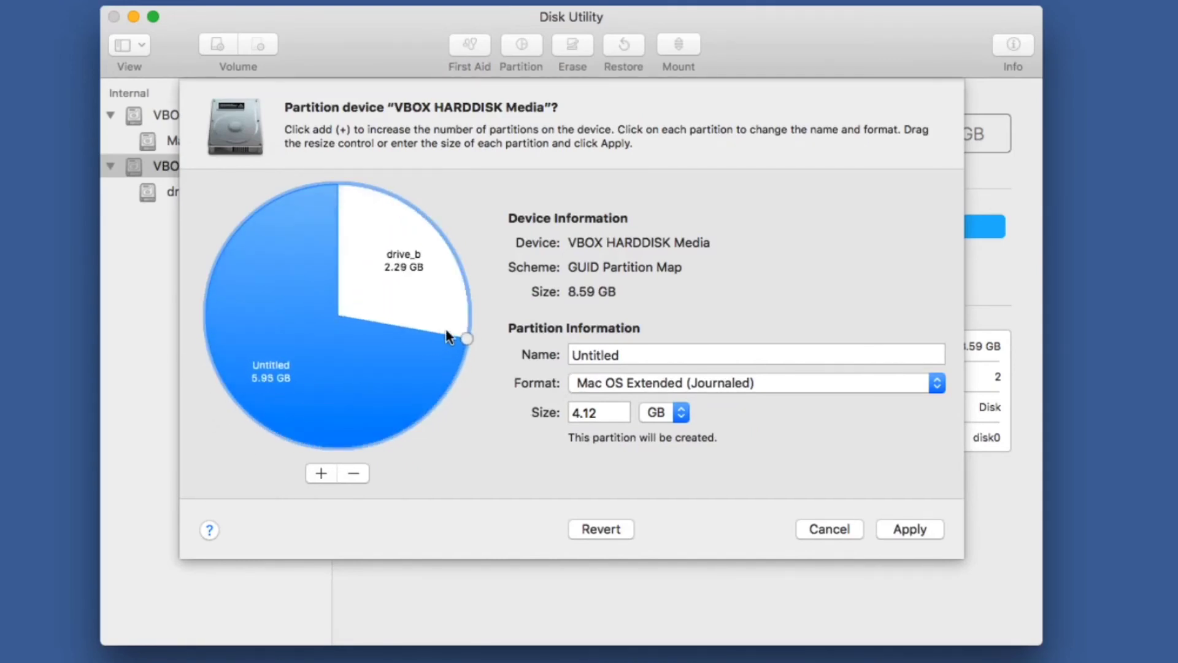
pyautogui.moveTo(467, 338); pyautogui.dragTo(453, 376)
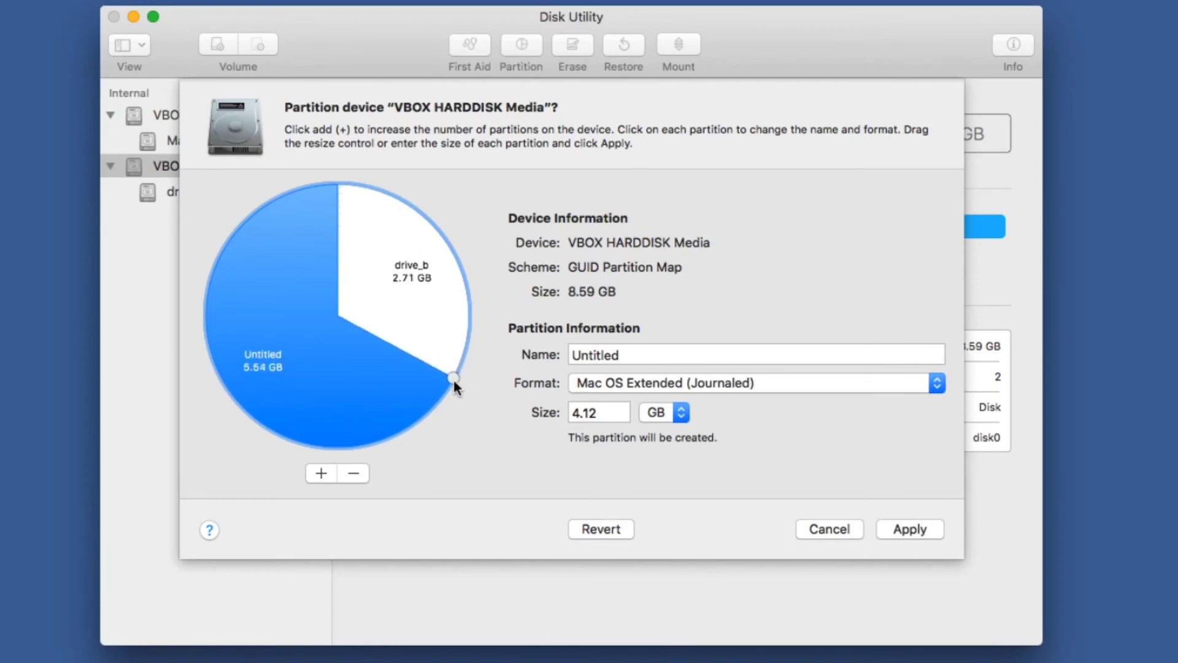
pyautogui.moveTo(453, 376); pyautogui.dragTo(262, 424)
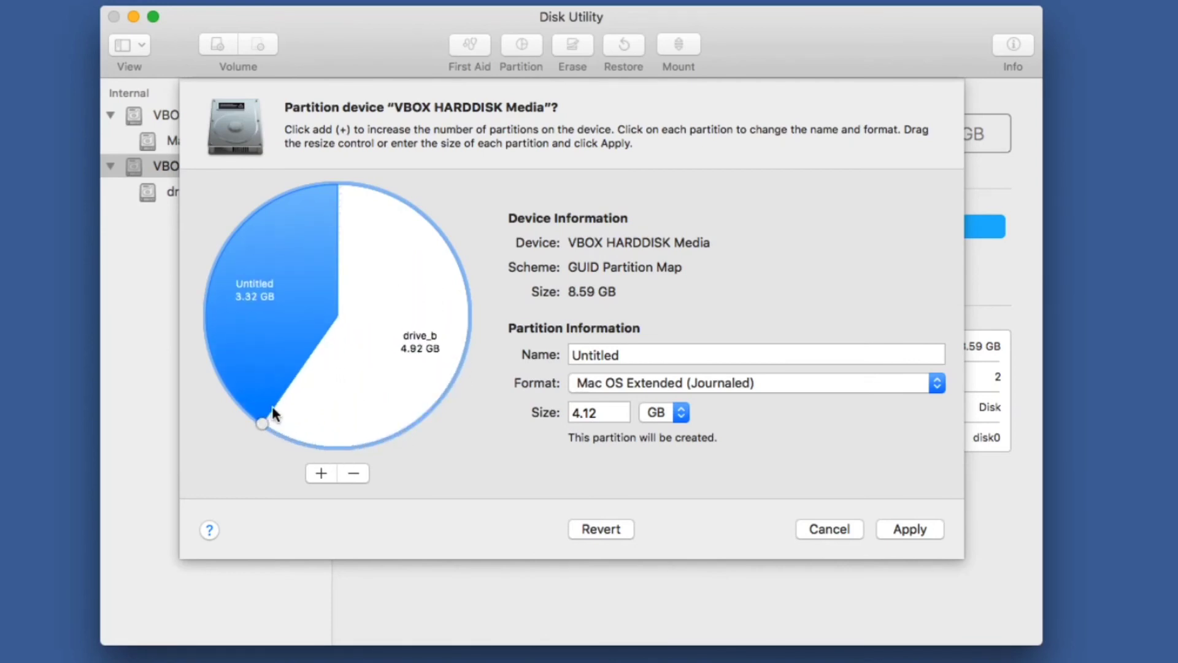
pyautogui.moveTo(263, 423); pyautogui.dragTo(256, 419)
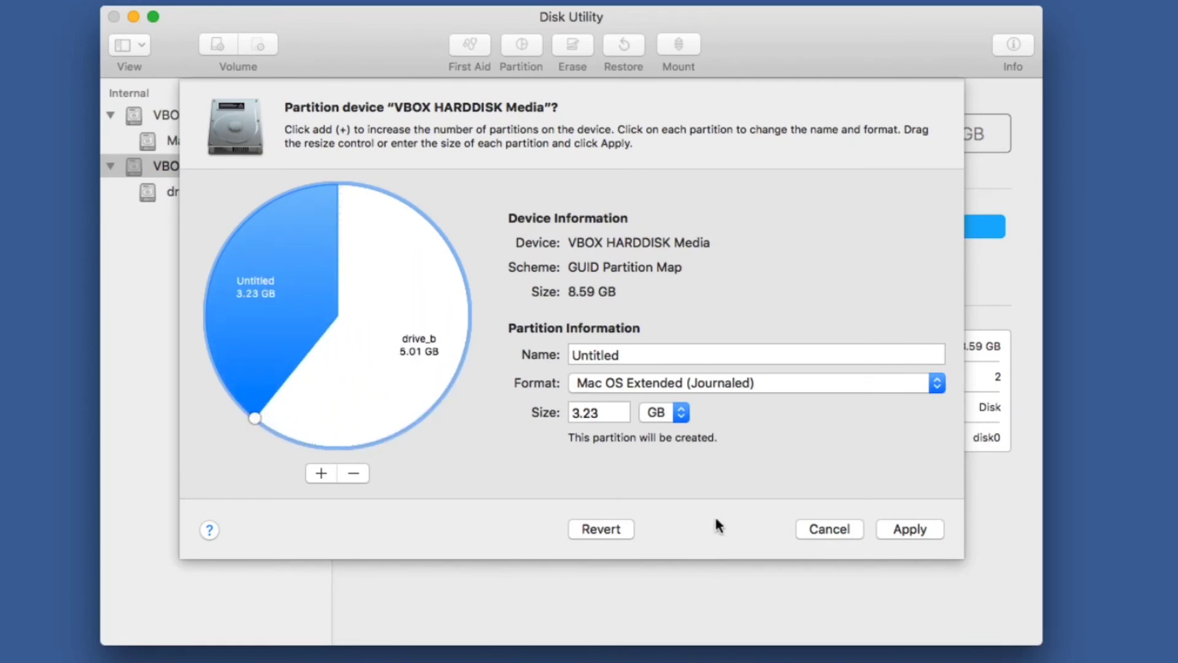
pyautogui.click(908, 528)
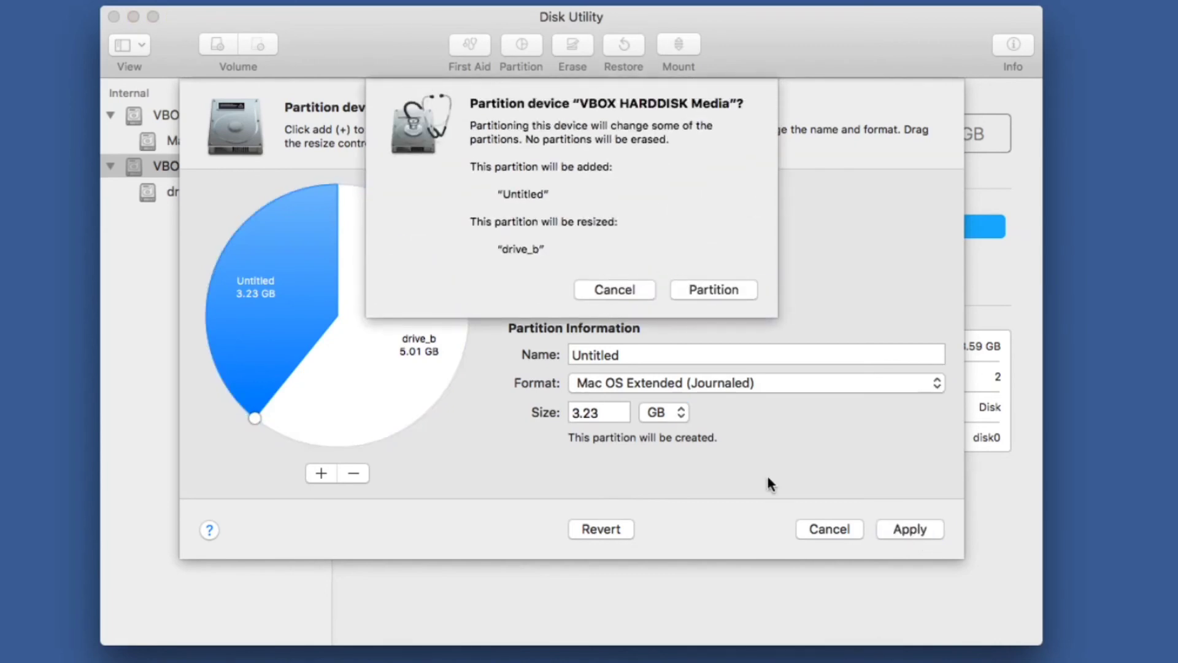
# Step: Confirm the partitioning, dismiss the success notice, and bring up Untitled's context menu
pyautogui.click(712, 289)
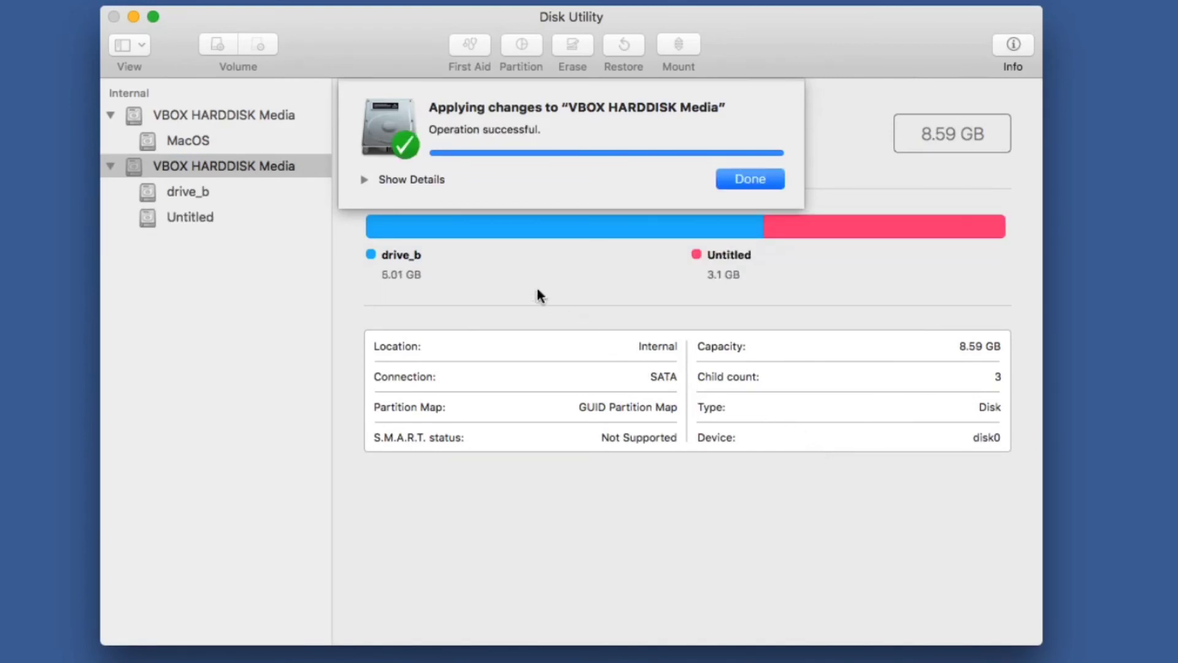
pyautogui.click(748, 180)
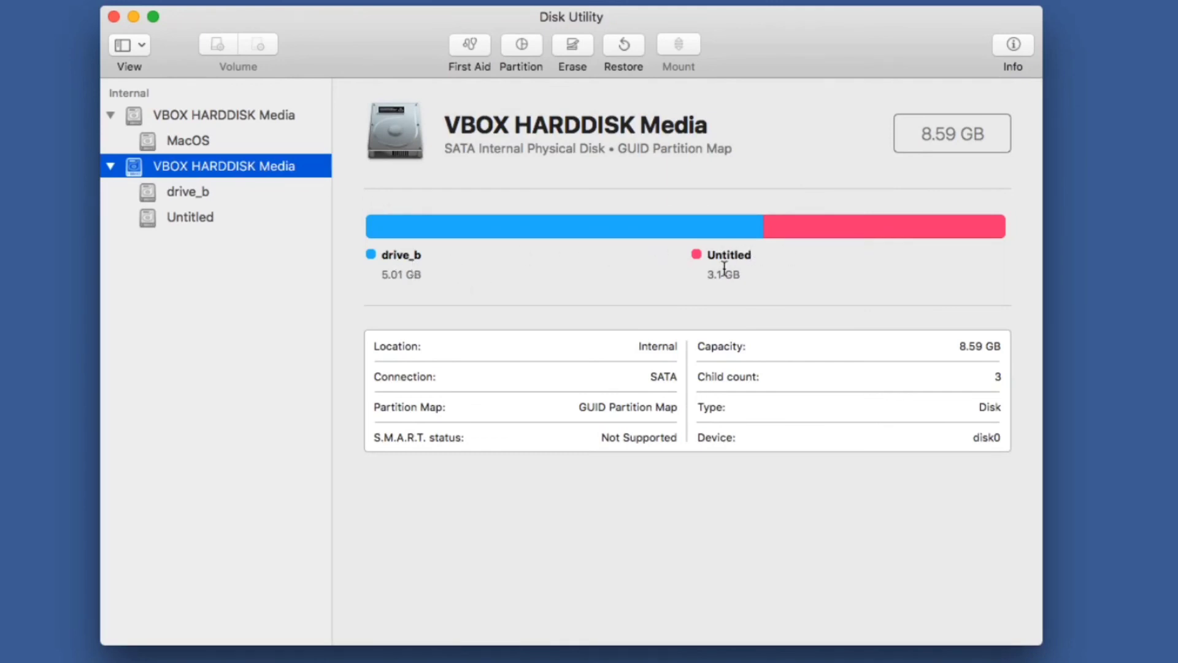
pyautogui.rightClick(190, 217)
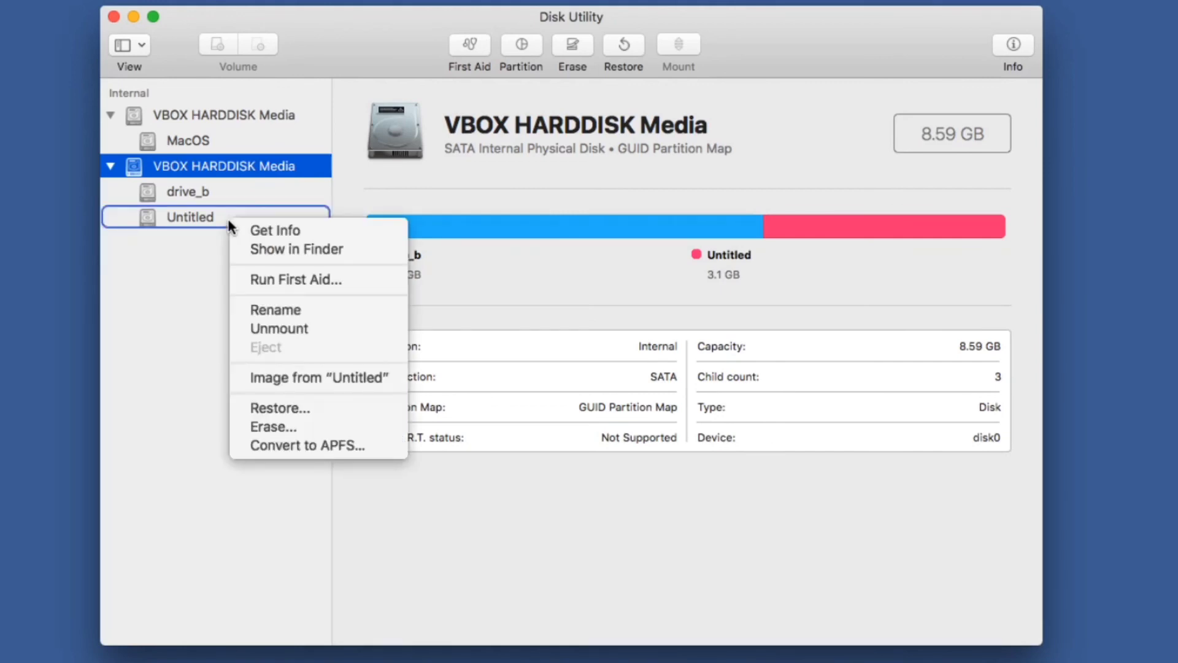
# Step: Show Untitled in Finder, then show drive_b in Finder from its context menu
pyautogui.click(295, 249)
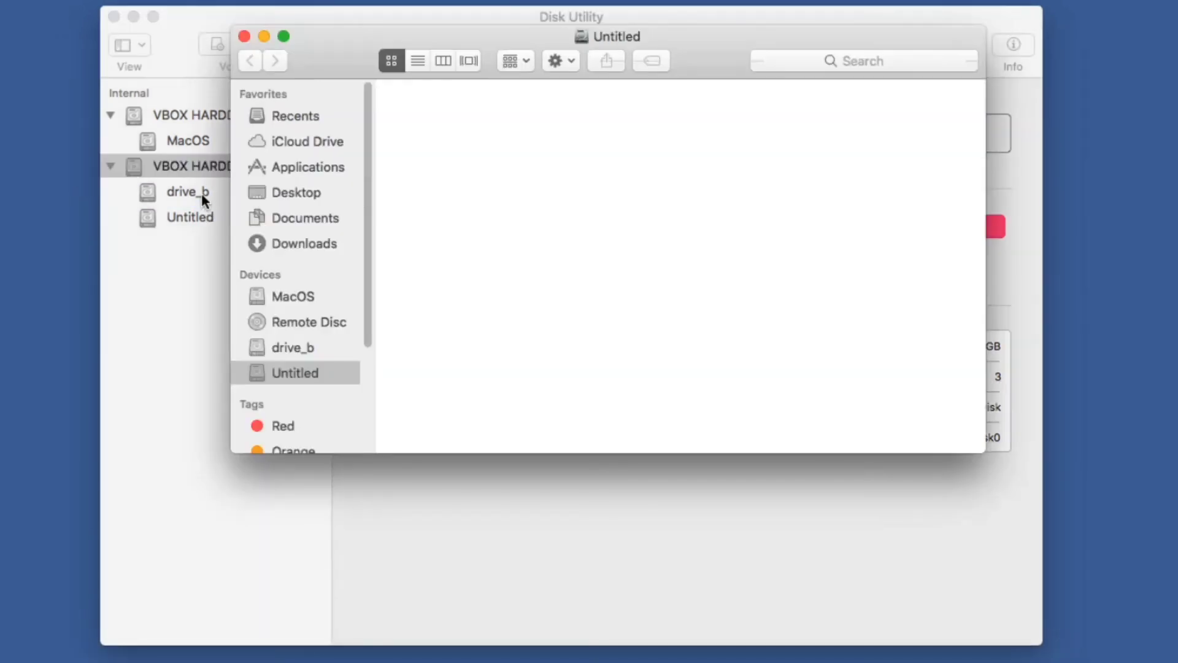
pyautogui.rightClick(187, 191)
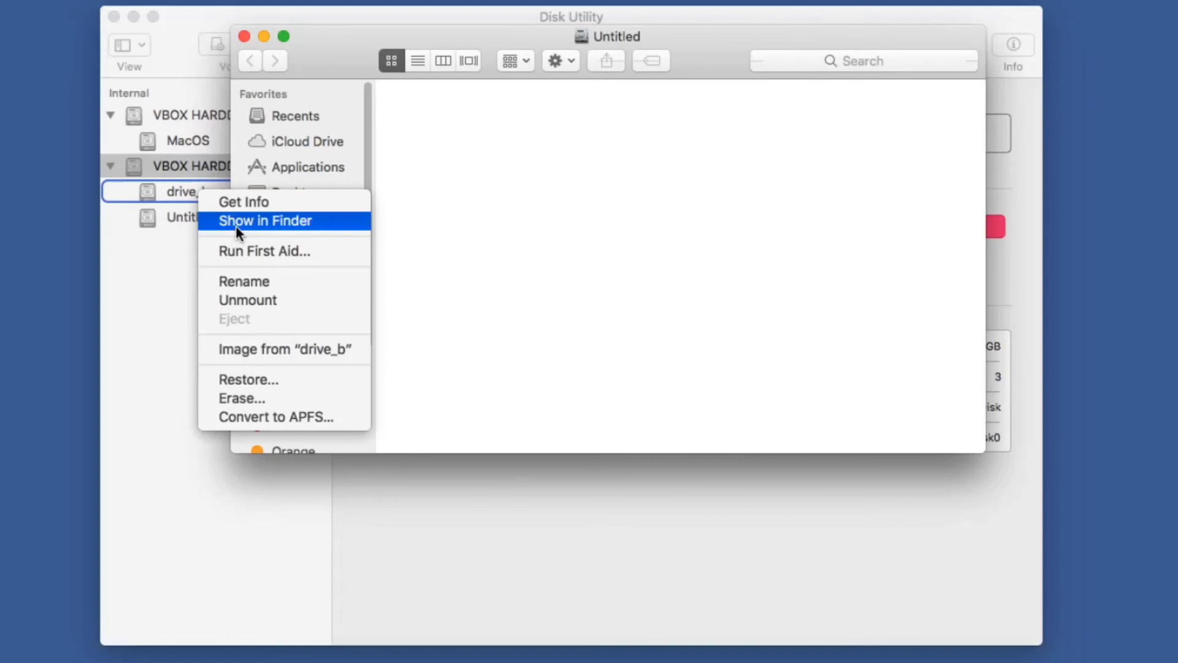
pyautogui.click(263, 220)
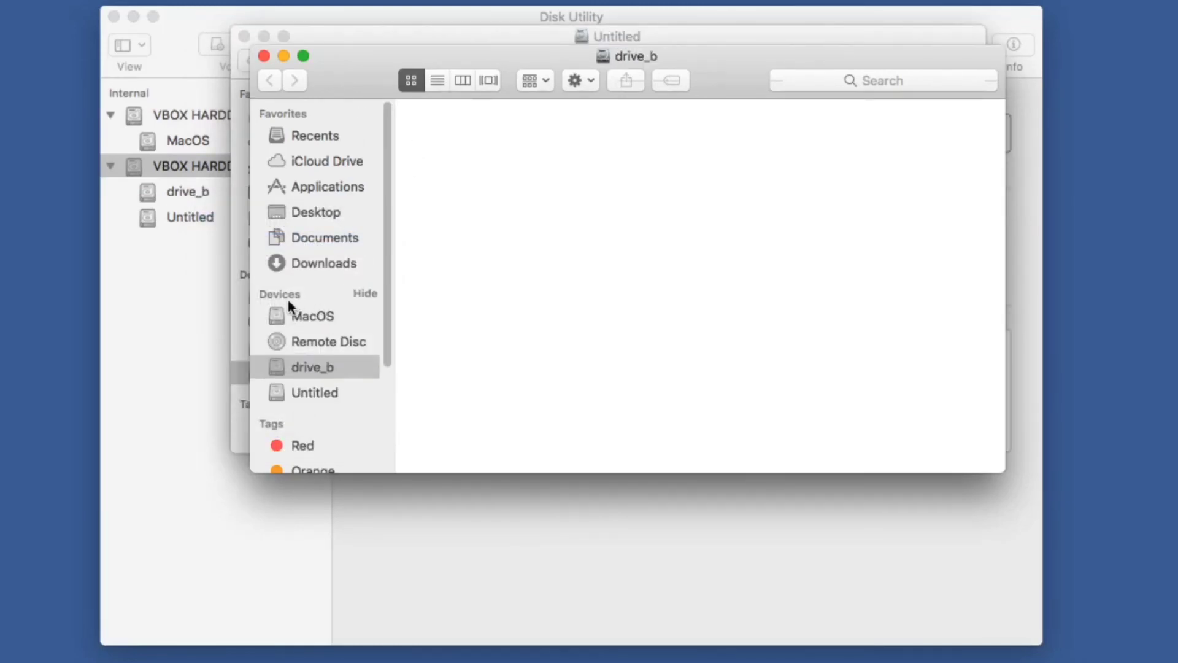